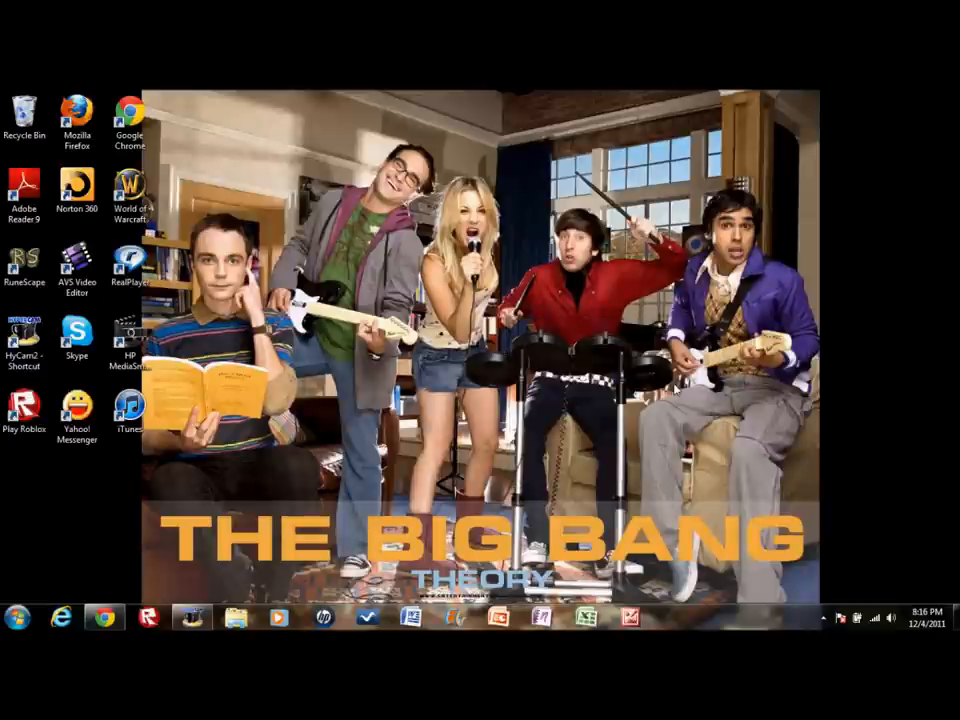
{"action": "mouse_move", "coordinate": [655, 467]}
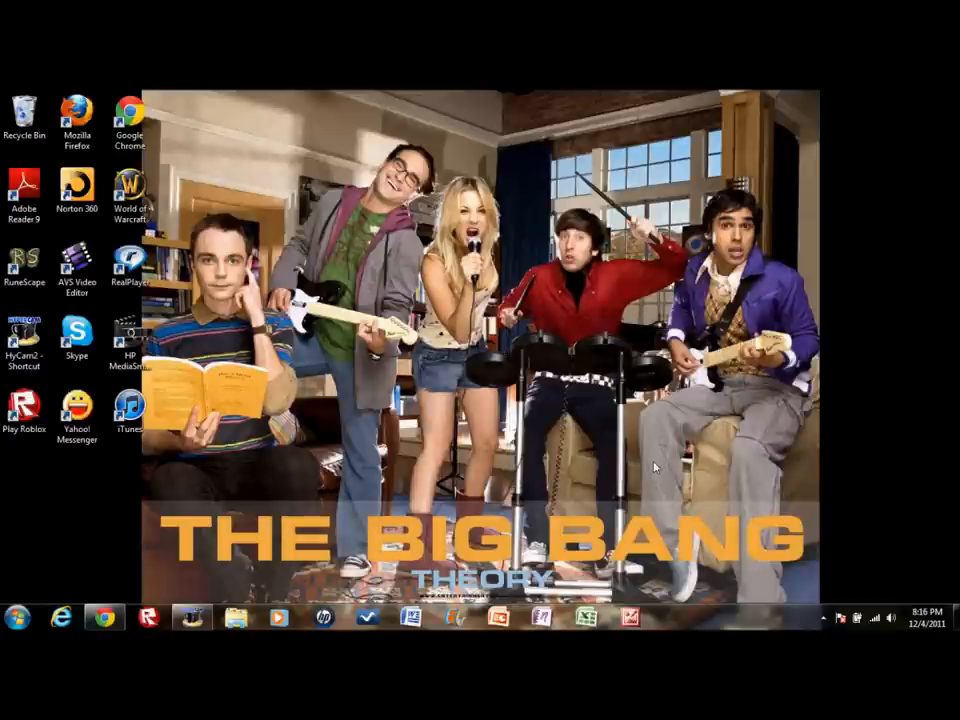
{"action": "mouse_move", "coordinate": [173, 381]}
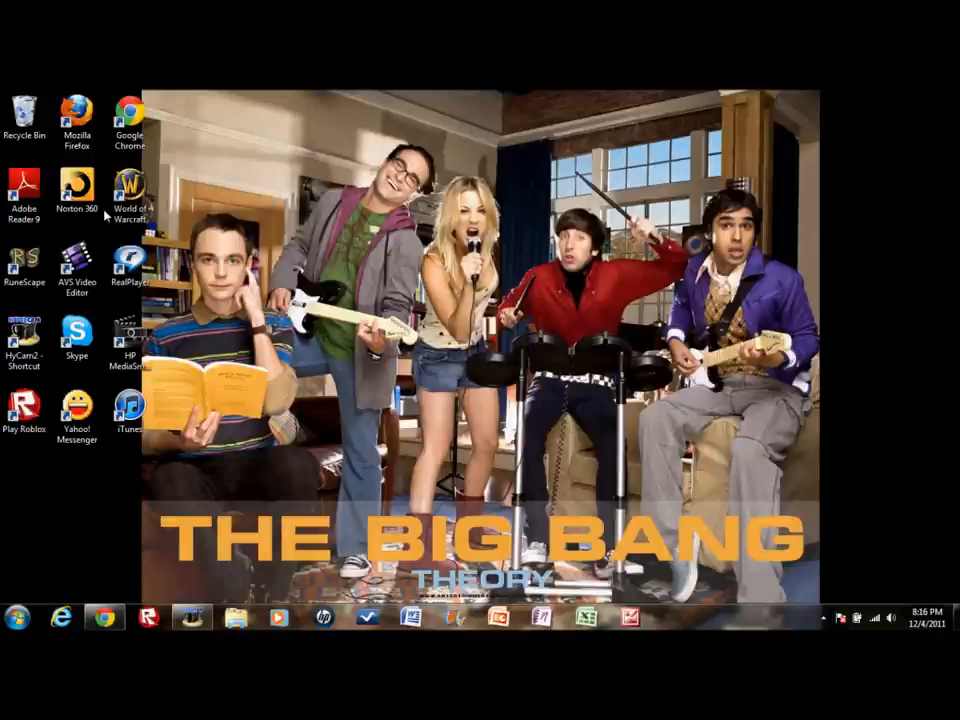
Record an eight-second pen-trick clip in HP MediaSmart Webcam, then close the program.
{"action": "left_click", "coordinate": [24, 190]}
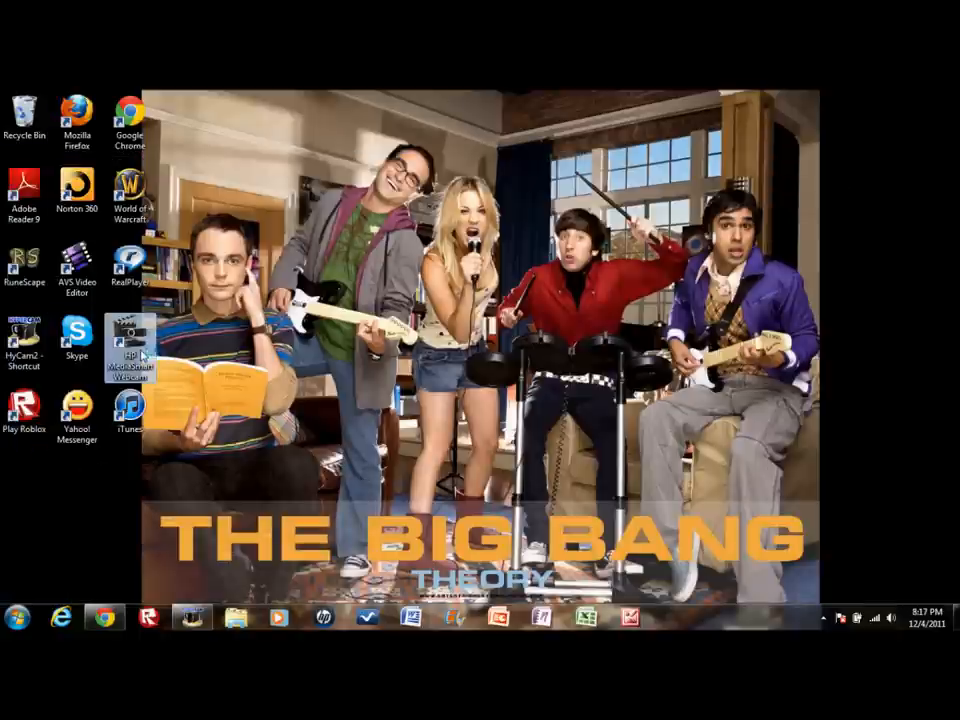
{"action": "mouse_move", "coordinate": [128, 345]}
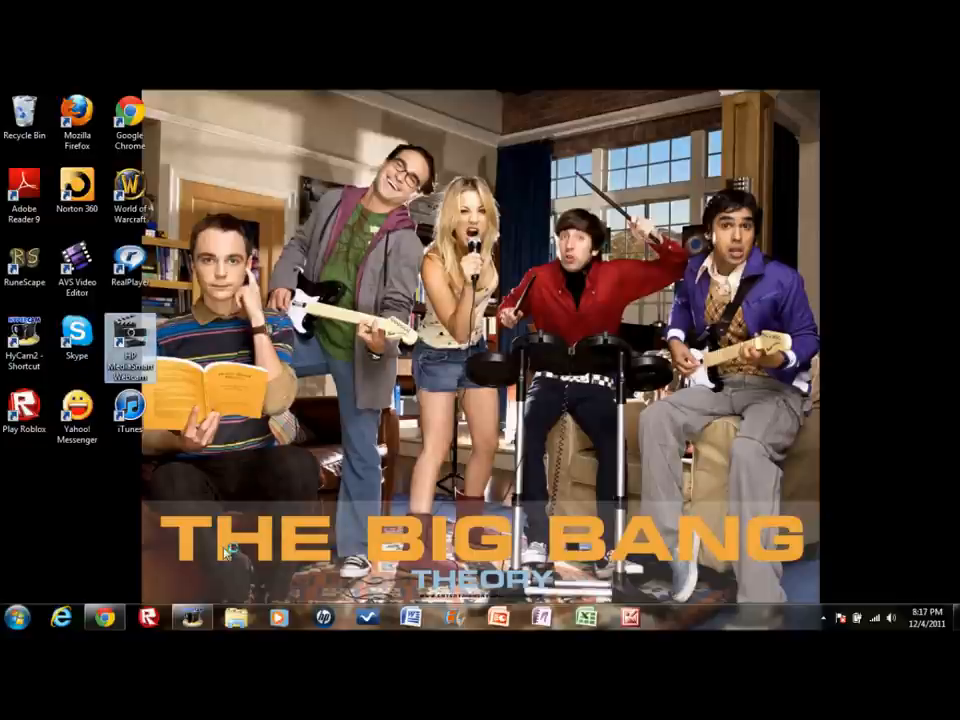
{"action": "double_click", "coordinate": [130, 335]}
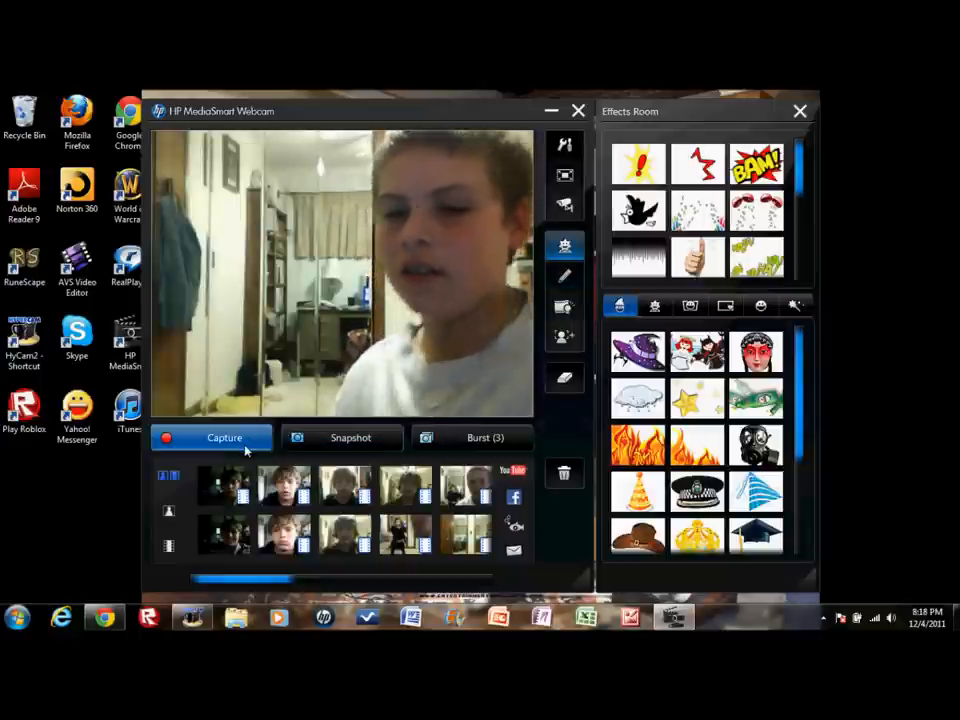
{"action": "left_click", "coordinate": [224, 438]}
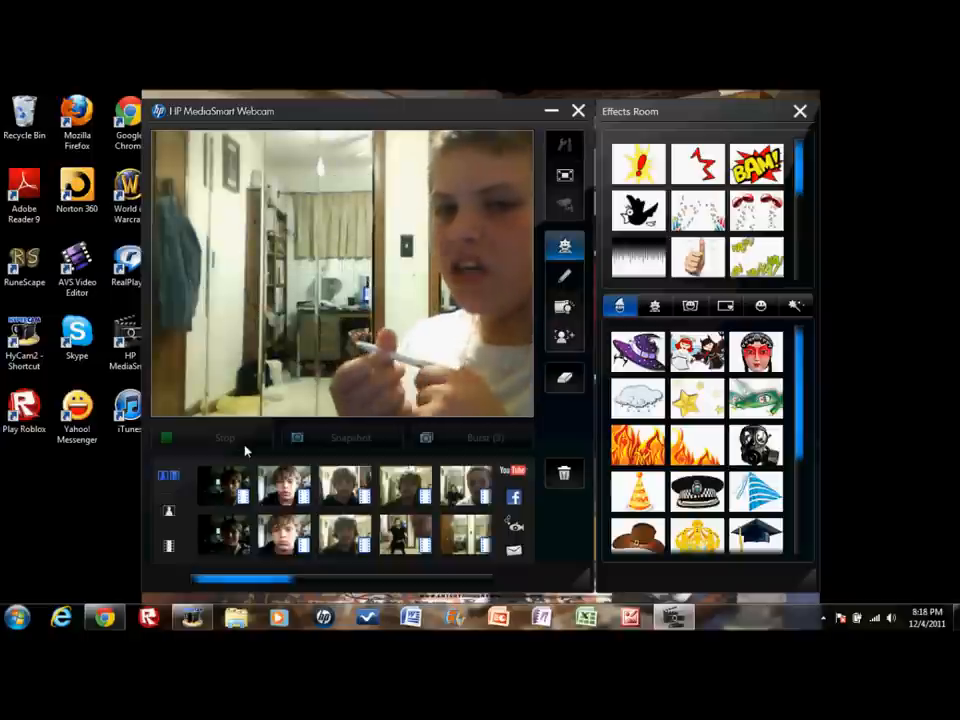
{"action": "left_click", "coordinate": [224, 437]}
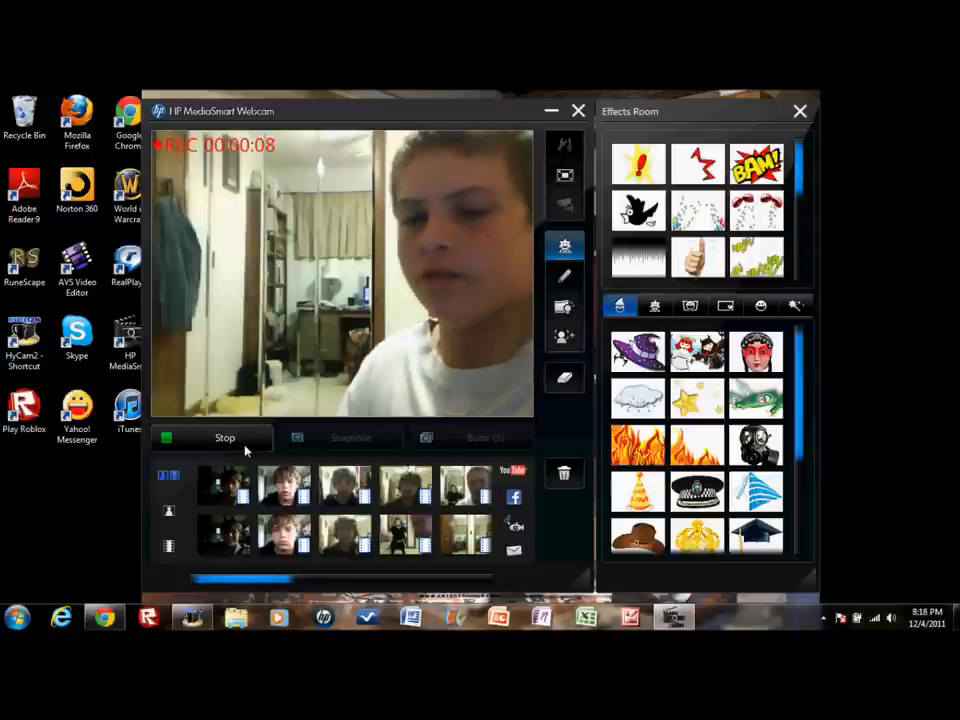
{"action": "left_click", "coordinate": [224, 437]}
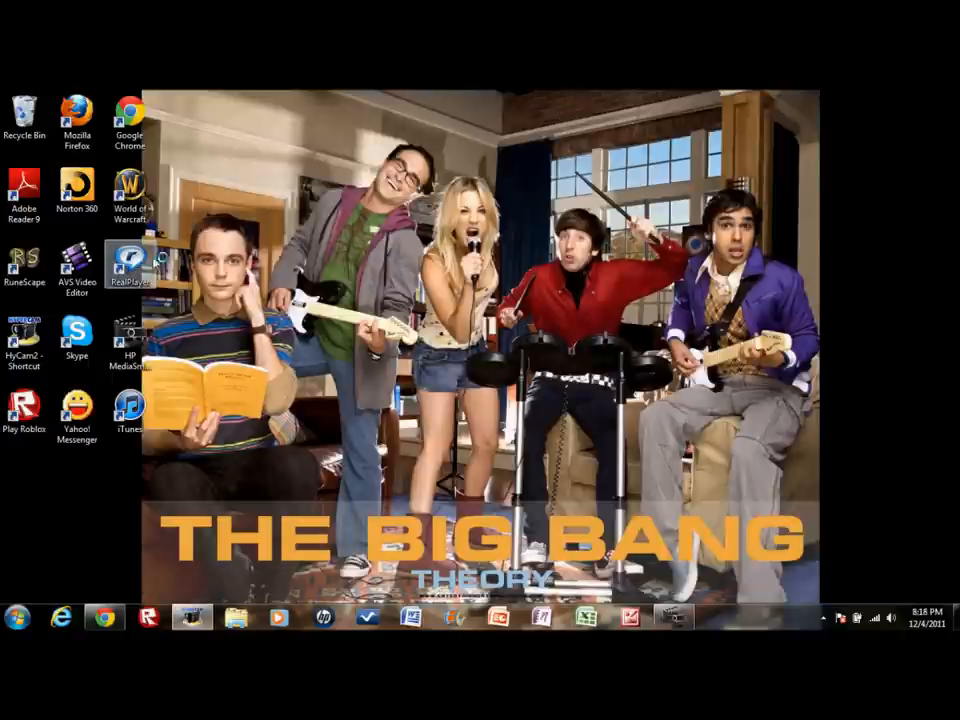
Launch AVS Video Editor, dismiss the evaluation notice and start tips, and show Media Library.
{"action": "double_click", "coordinate": [77, 268]}
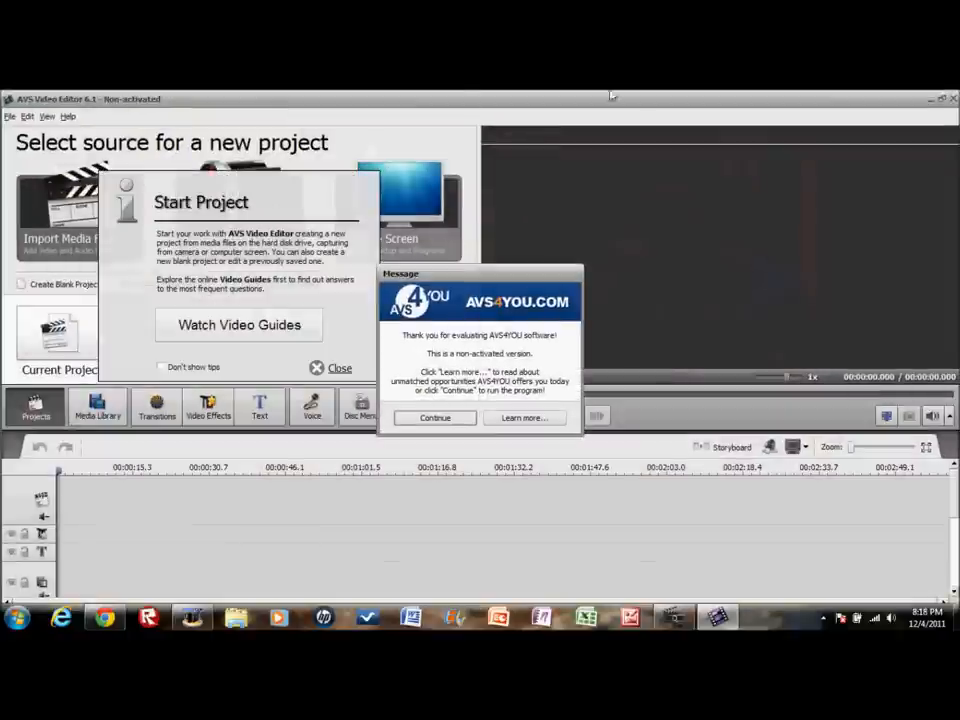
{"action": "left_click", "coordinate": [434, 418]}
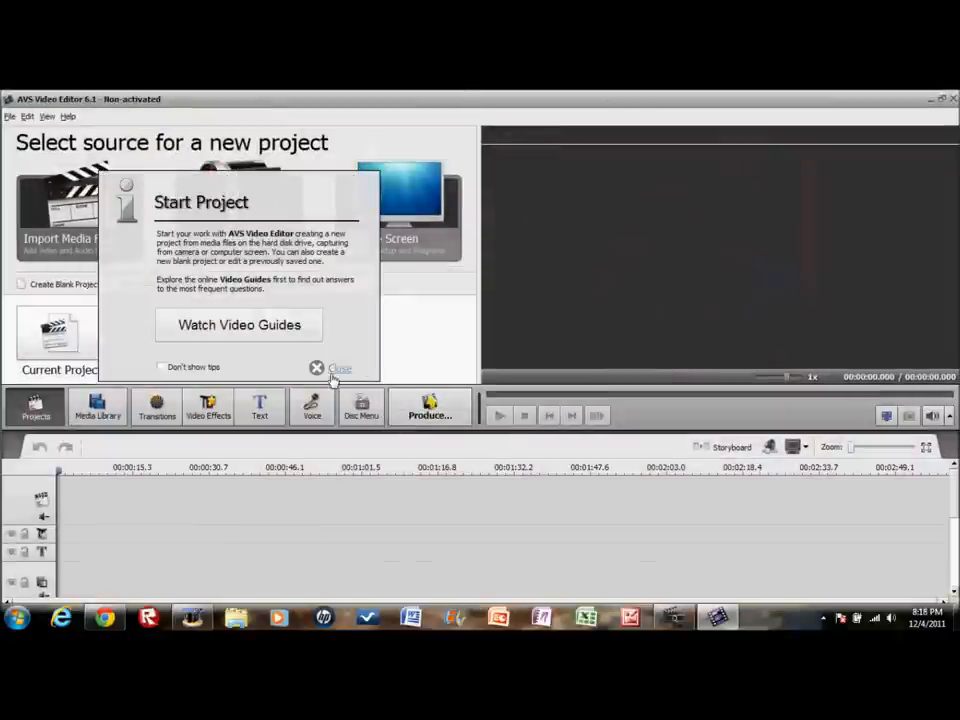
{"action": "left_click", "coordinate": [339, 368]}
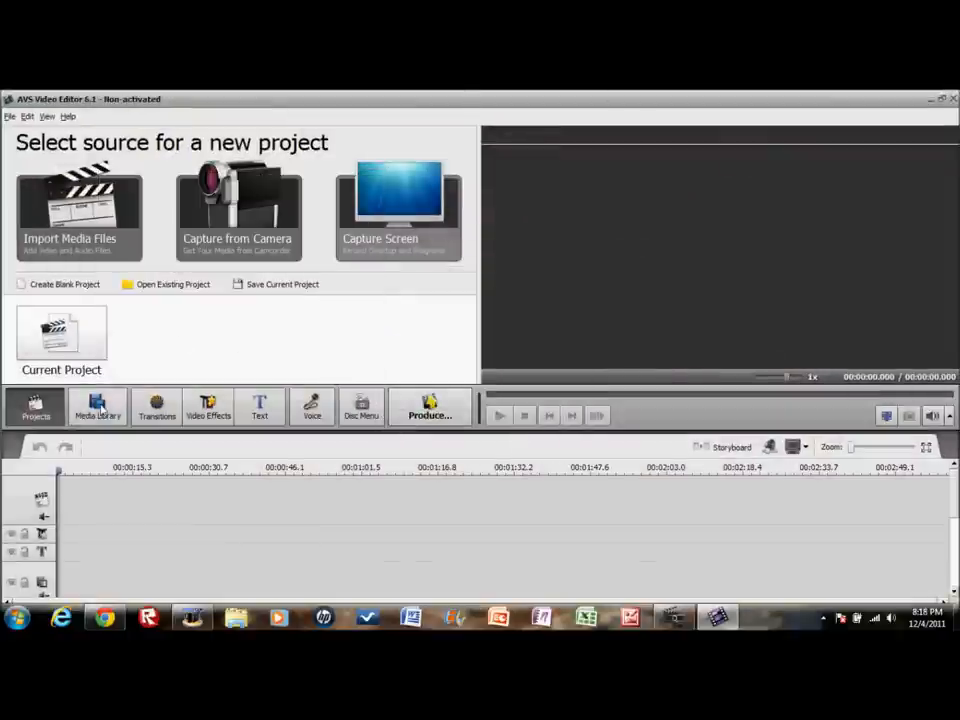
{"action": "left_click", "coordinate": [98, 408]}
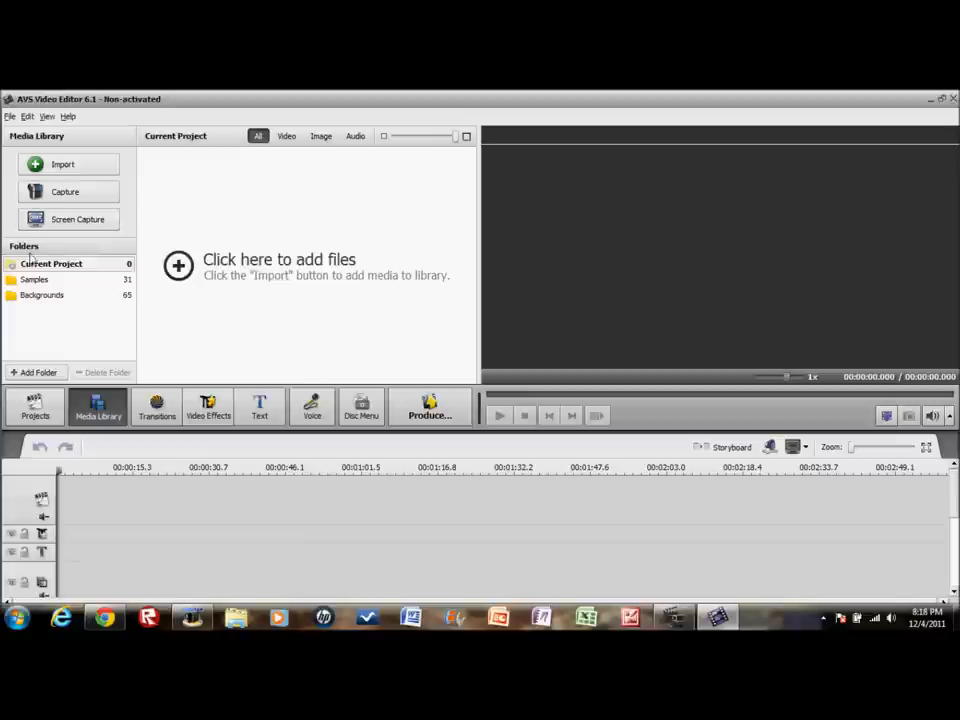
Import the newest Capture clip from the Videos > Webcam folder.
{"action": "left_click", "coordinate": [62, 164]}
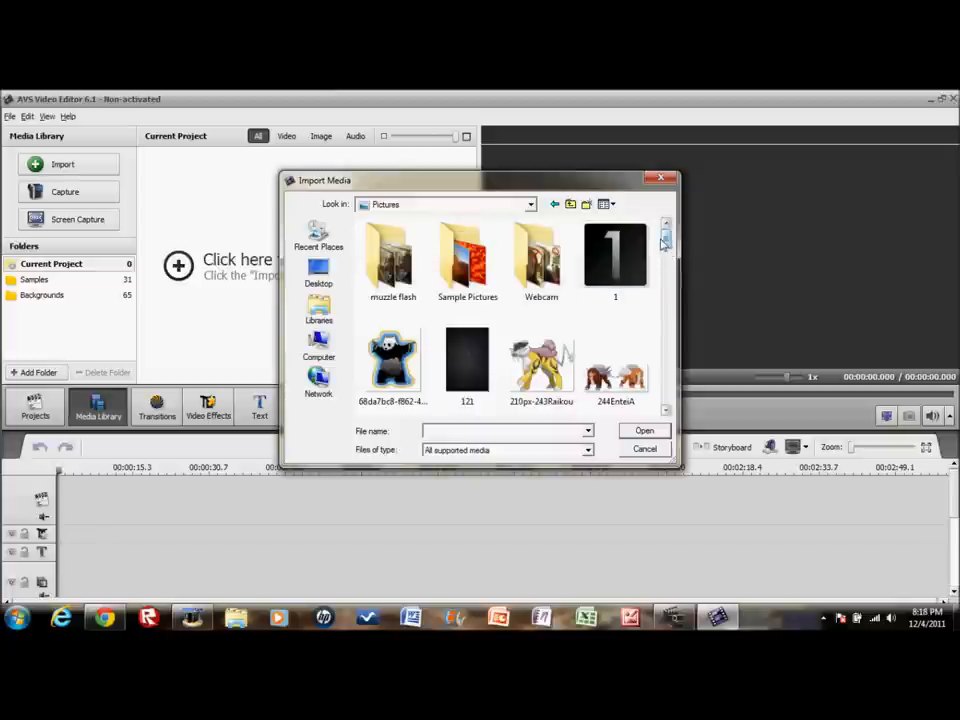
{"action": "scroll", "scroll_direction": "down", "scroll_amount": 3}
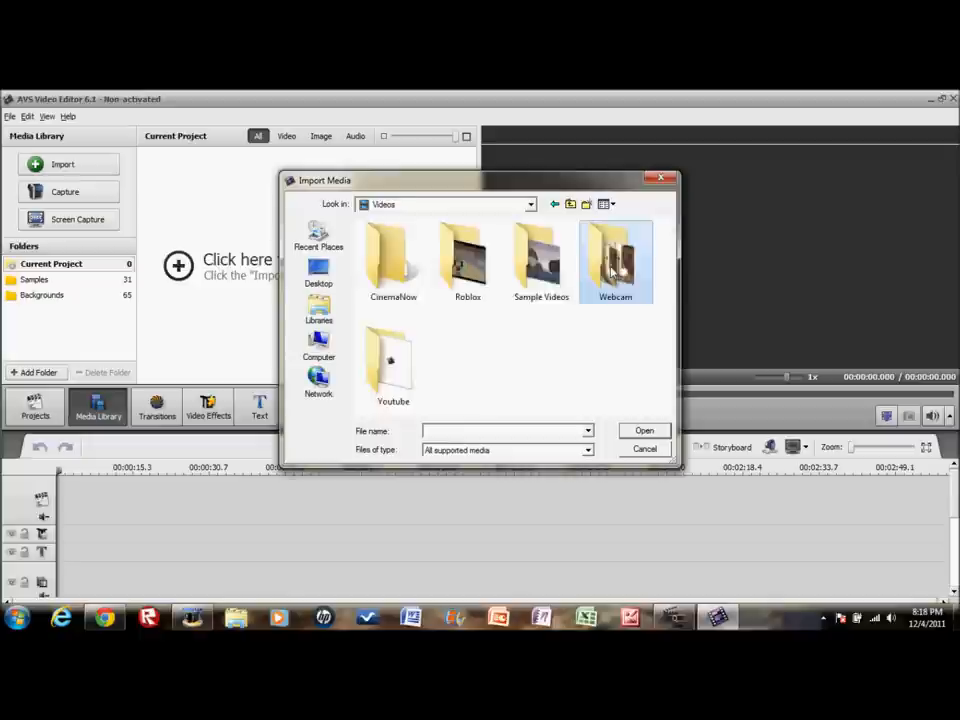
{"action": "double_click", "coordinate": [615, 260]}
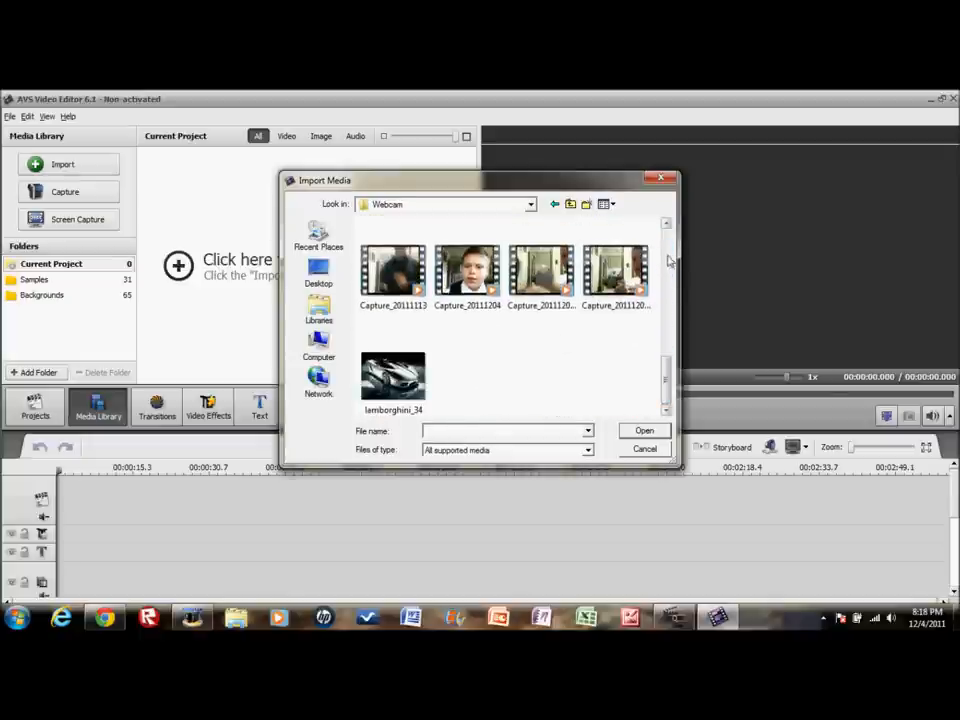
{"action": "double_click", "coordinate": [467, 270]}
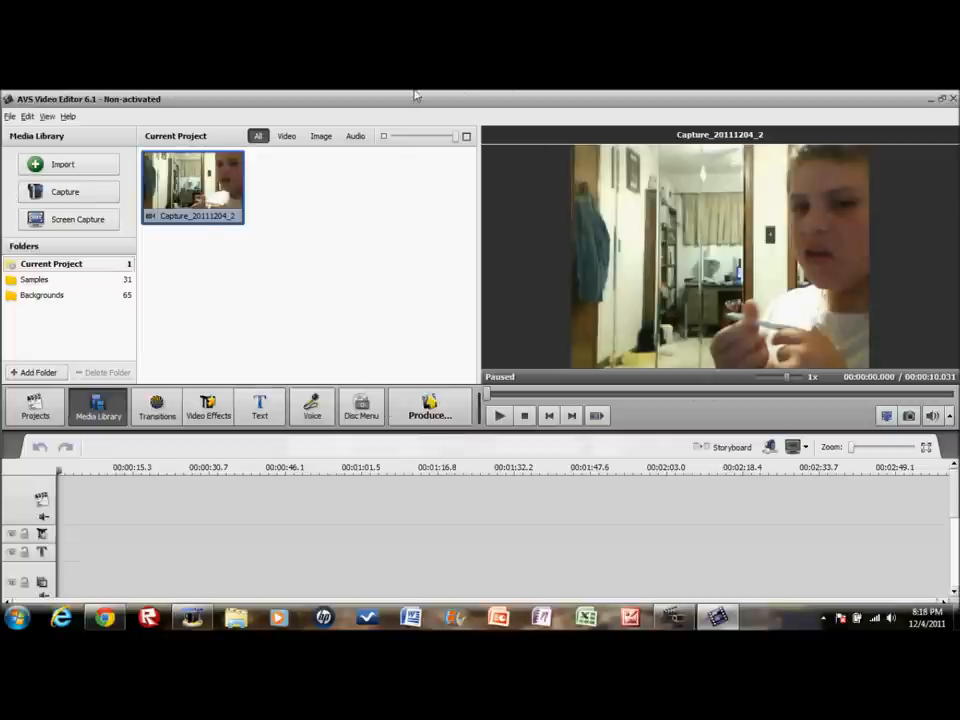
Drag the webcam clip onto the timeline and play it, pausing around six seconds.
{"action": "left_click_drag", "start_coordinate": [192, 185], "coordinate": [130, 520]}
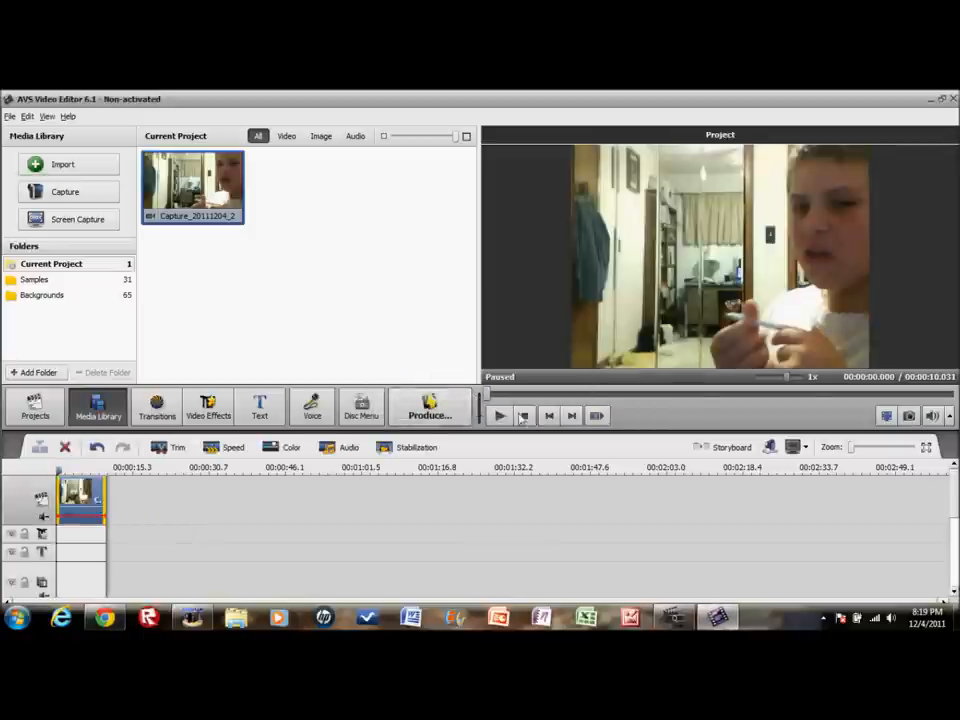
{"action": "left_click", "coordinate": [500, 415]}
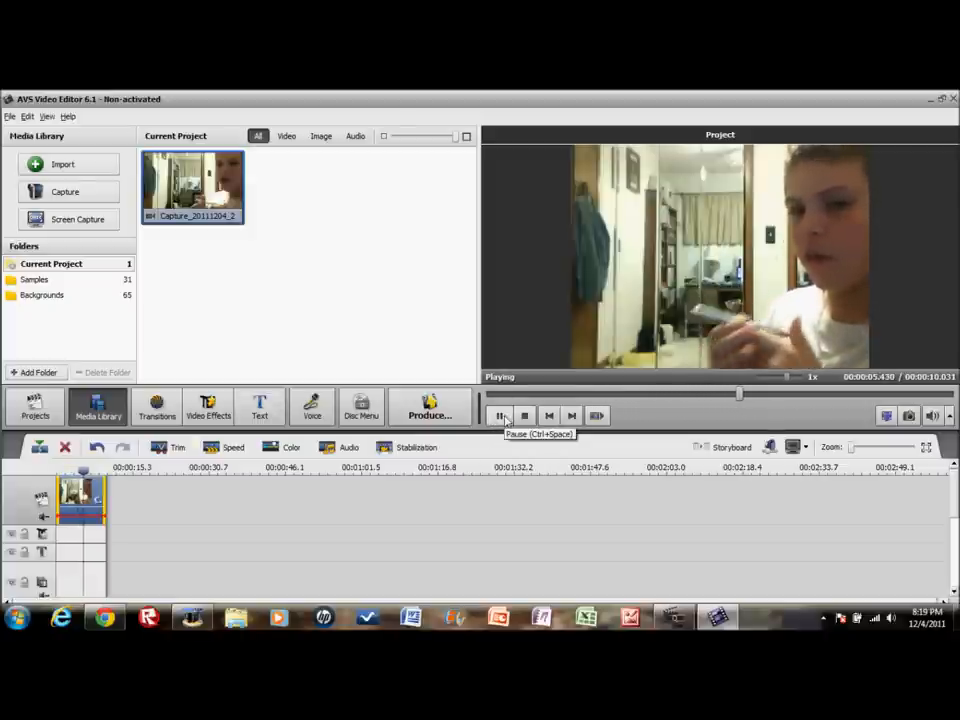
{"action": "left_click", "coordinate": [500, 415]}
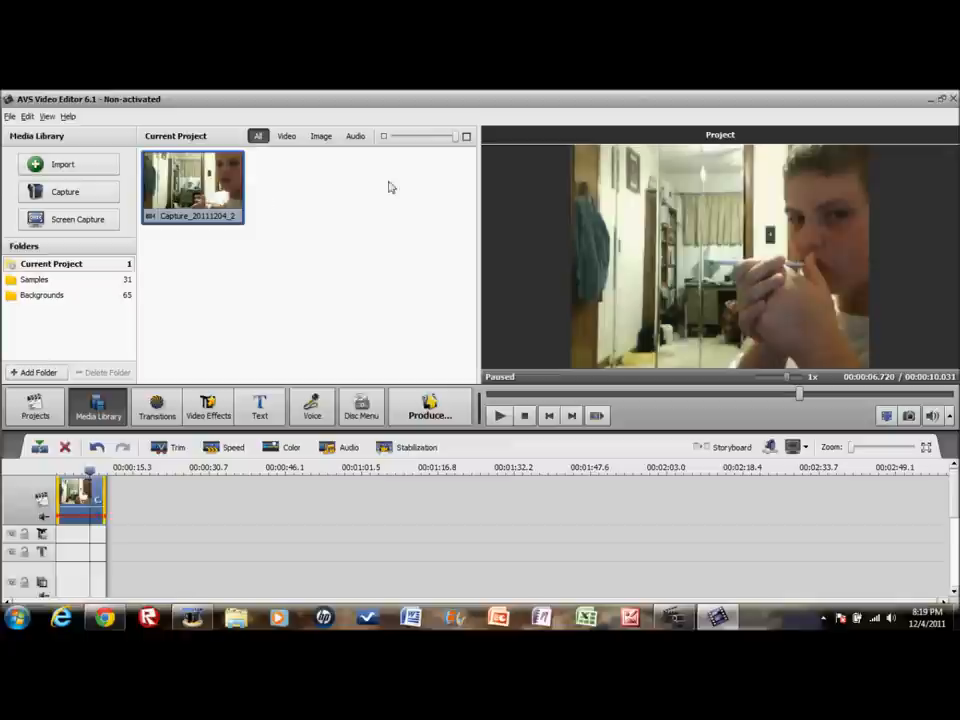
{"action": "mouse_move", "coordinate": [213, 277]}
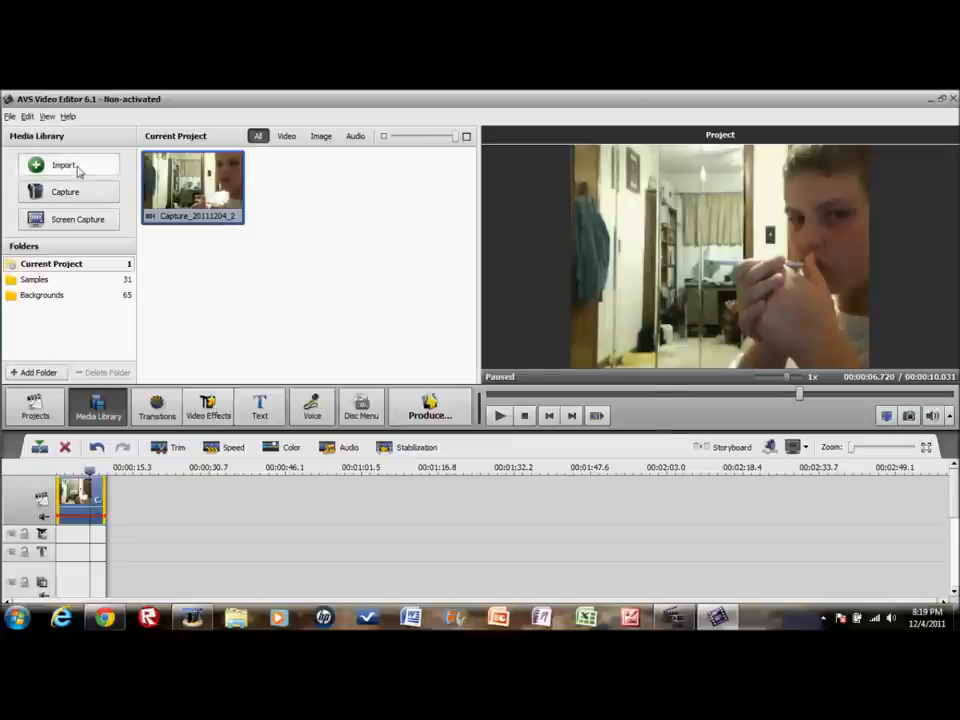
Import the Muzzle_Flash_Side image as an overlay over the webcam video.
{"action": "left_click", "coordinate": [62, 164]}
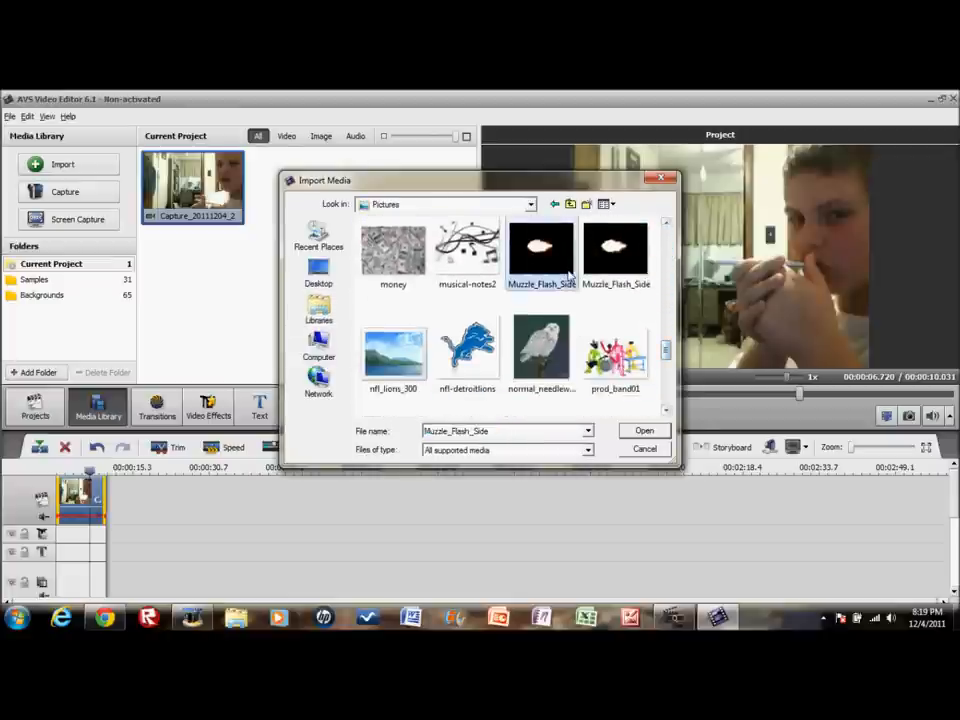
{"action": "left_click", "coordinate": [644, 430]}
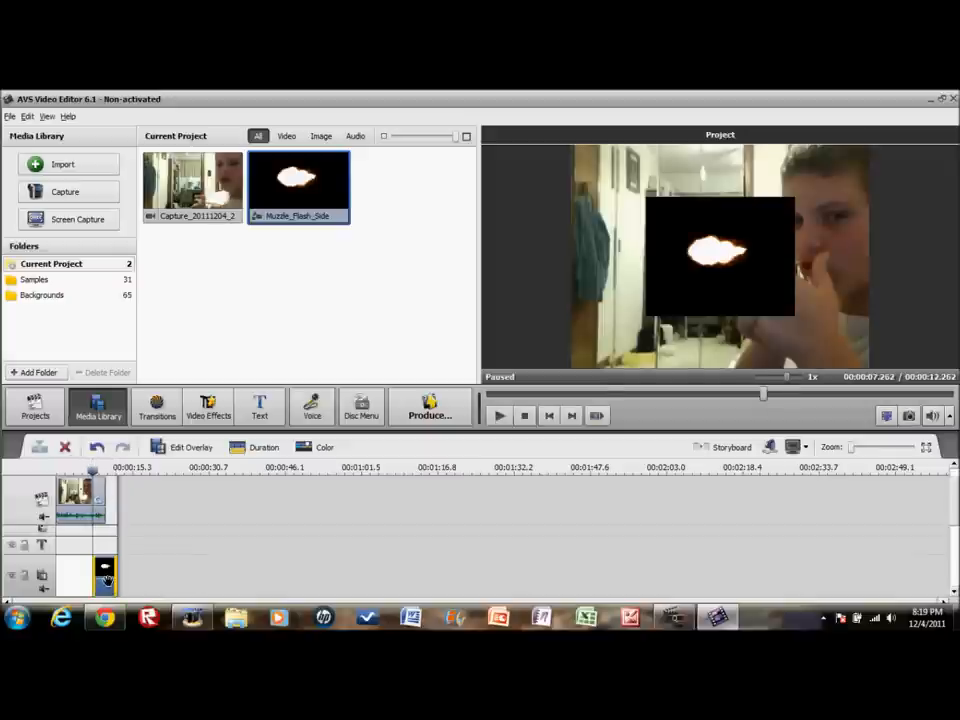
Cut the muzzle flash overlay's duration to a fraction of a second and preview it.
{"action": "right_click", "coordinate": [105, 575]}
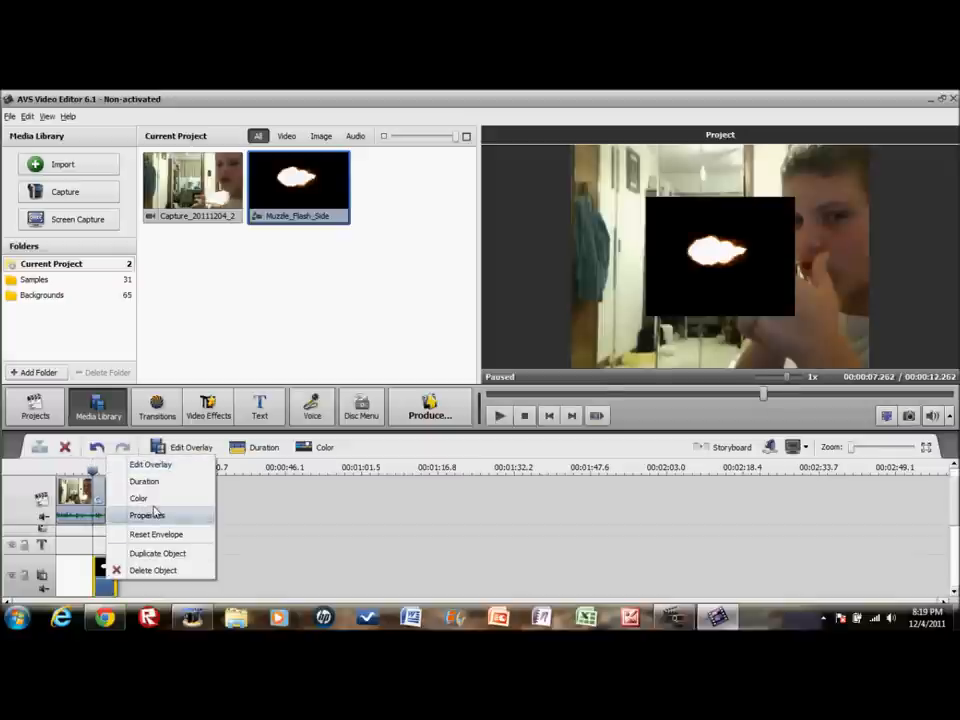
{"action": "left_click", "coordinate": [143, 481]}
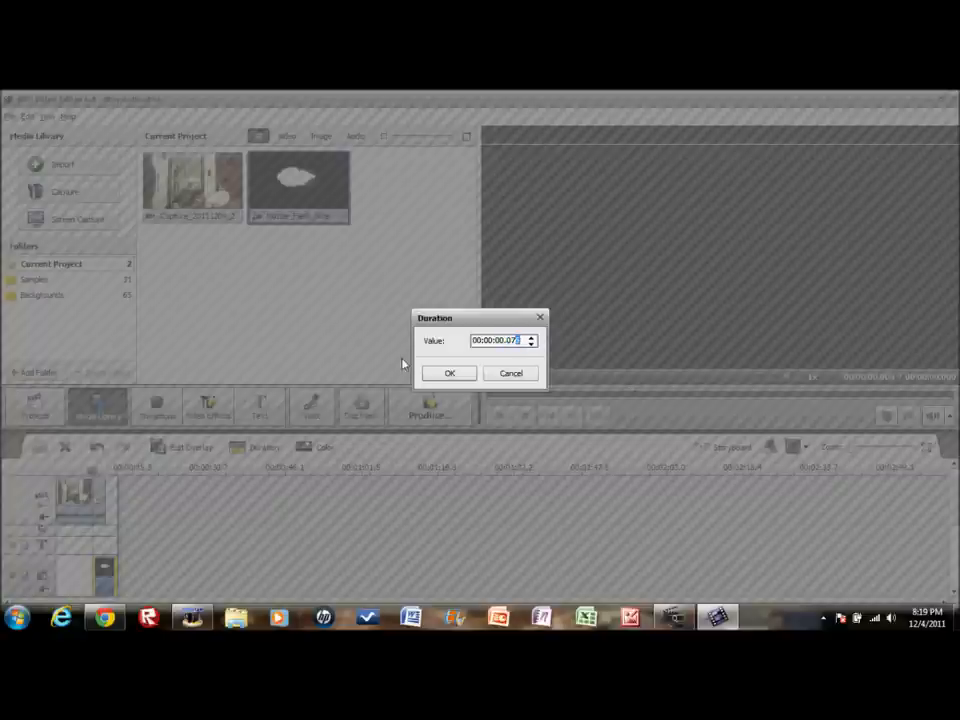
{"action": "left_click", "coordinate": [449, 373]}
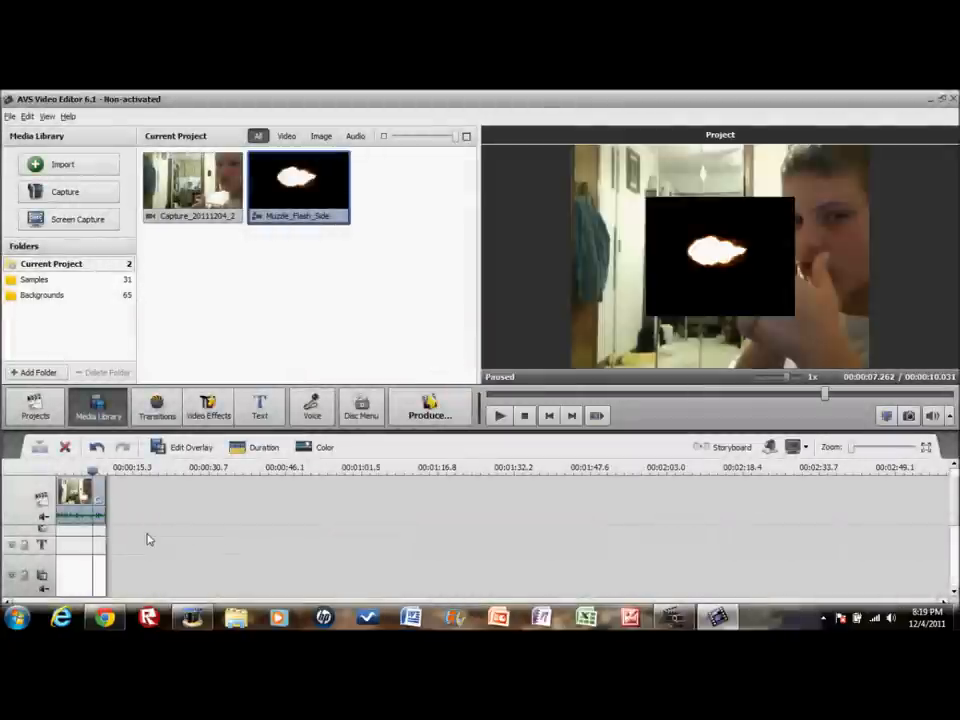
{"action": "left_click", "coordinate": [499, 415]}
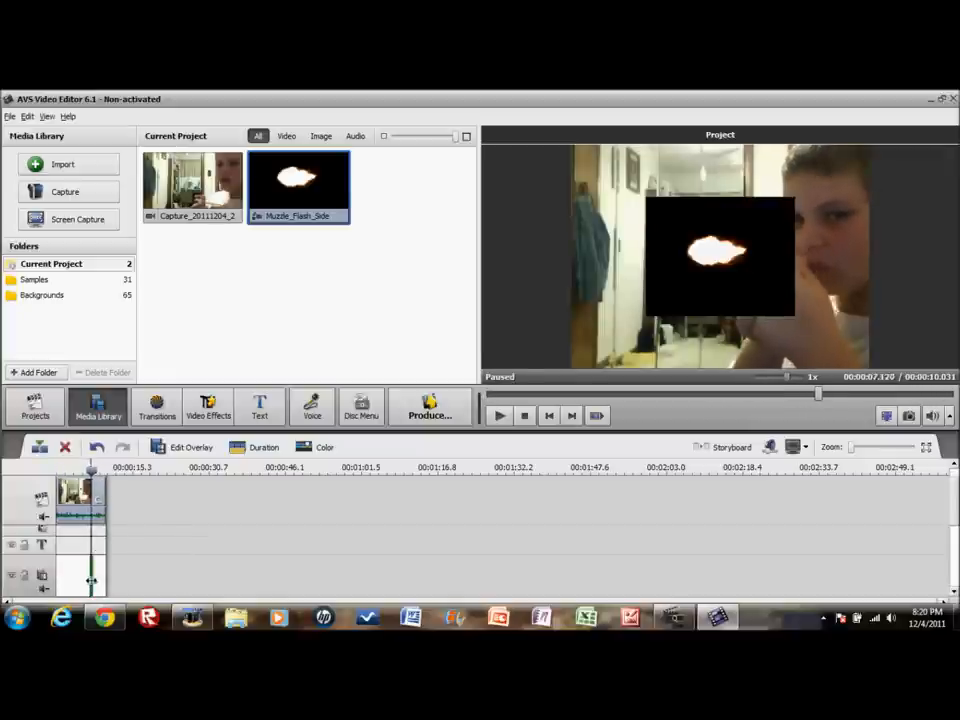
Retrim the overlay's duration to a few hundredths of a second and play the project.
{"action": "right_click", "coordinate": [90, 510]}
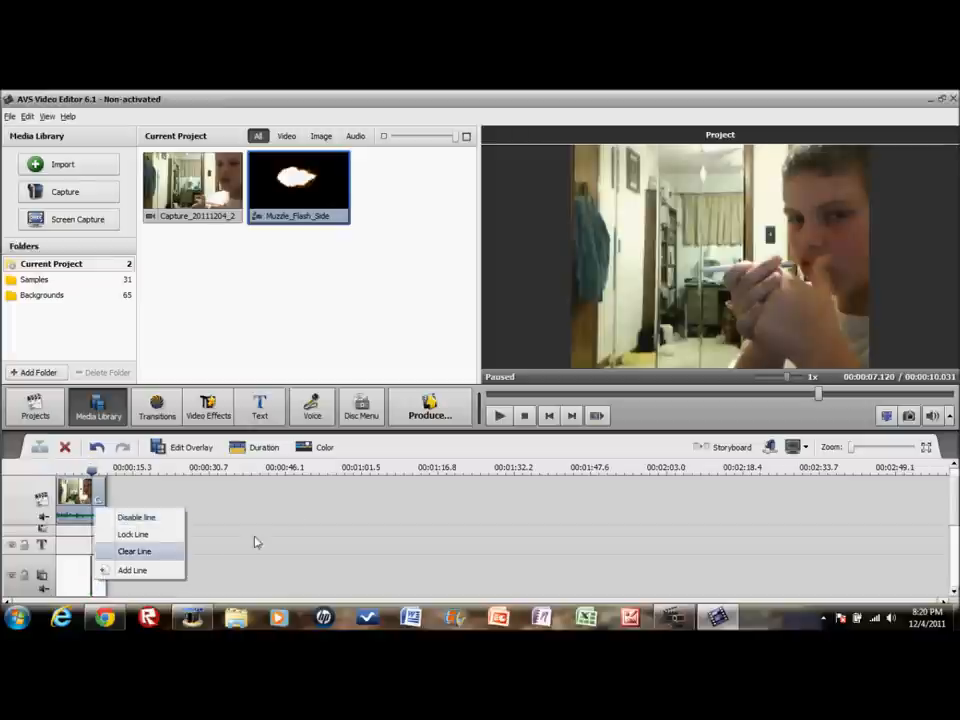
{"action": "left_click", "coordinate": [134, 551]}
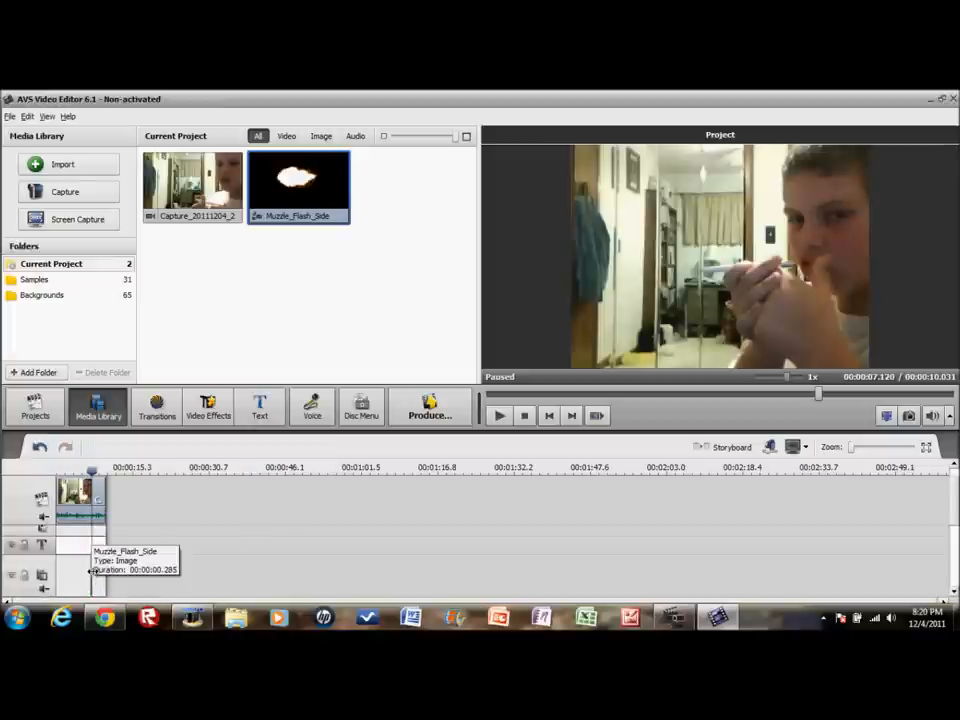
{"action": "right_click", "coordinate": [90, 510]}
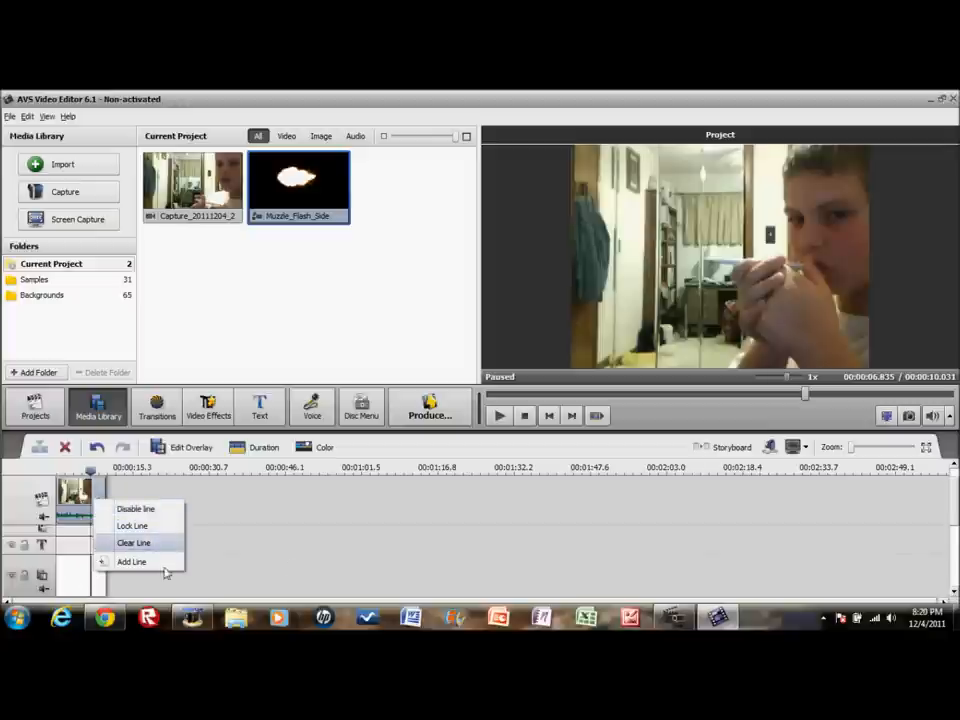
{"action": "left_click", "coordinate": [133, 542]}
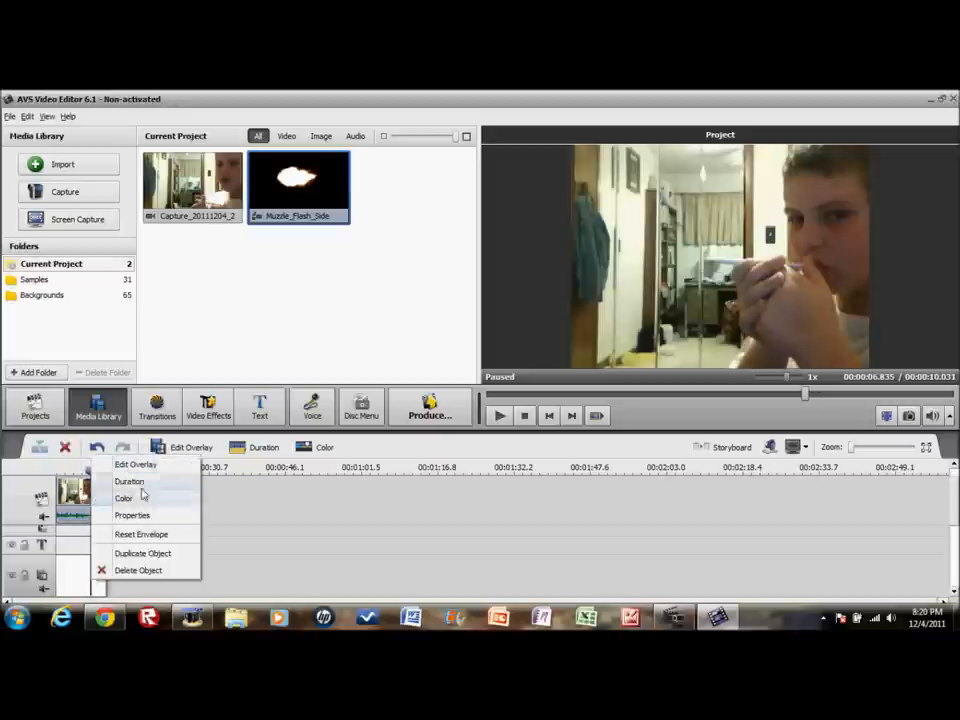
{"action": "left_click", "coordinate": [129, 481]}
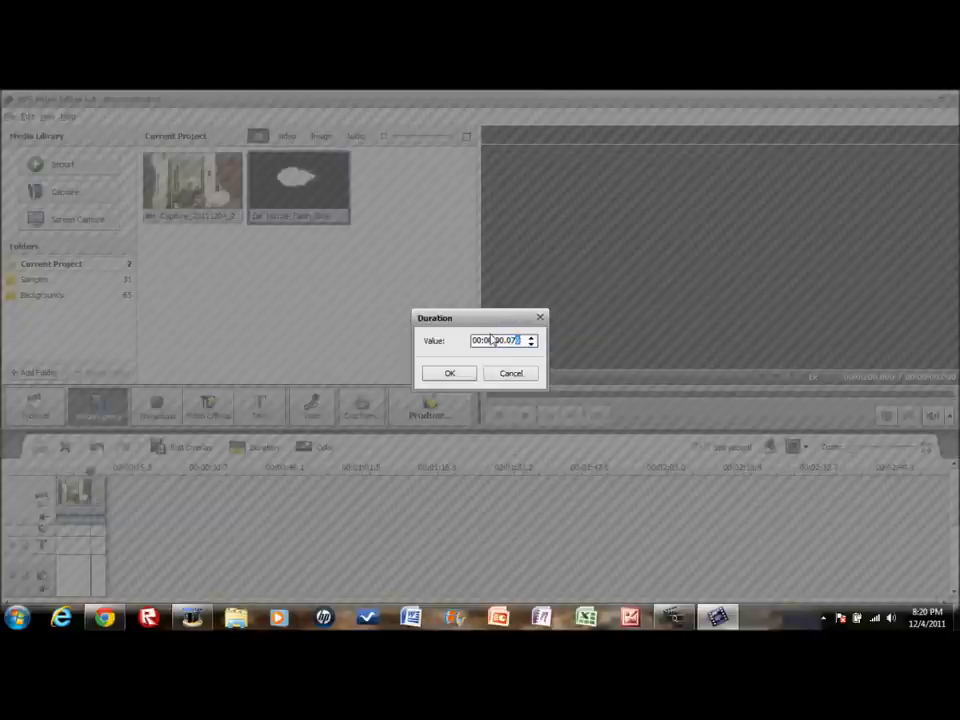
{"action": "left_click", "coordinate": [449, 373]}
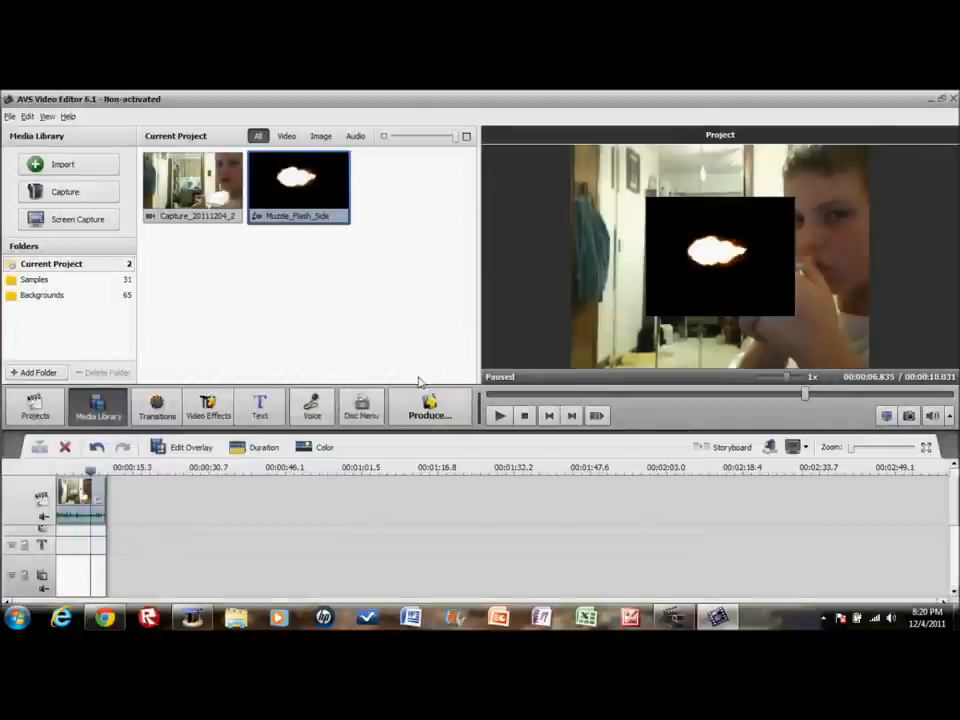
{"action": "left_click", "coordinate": [499, 415]}
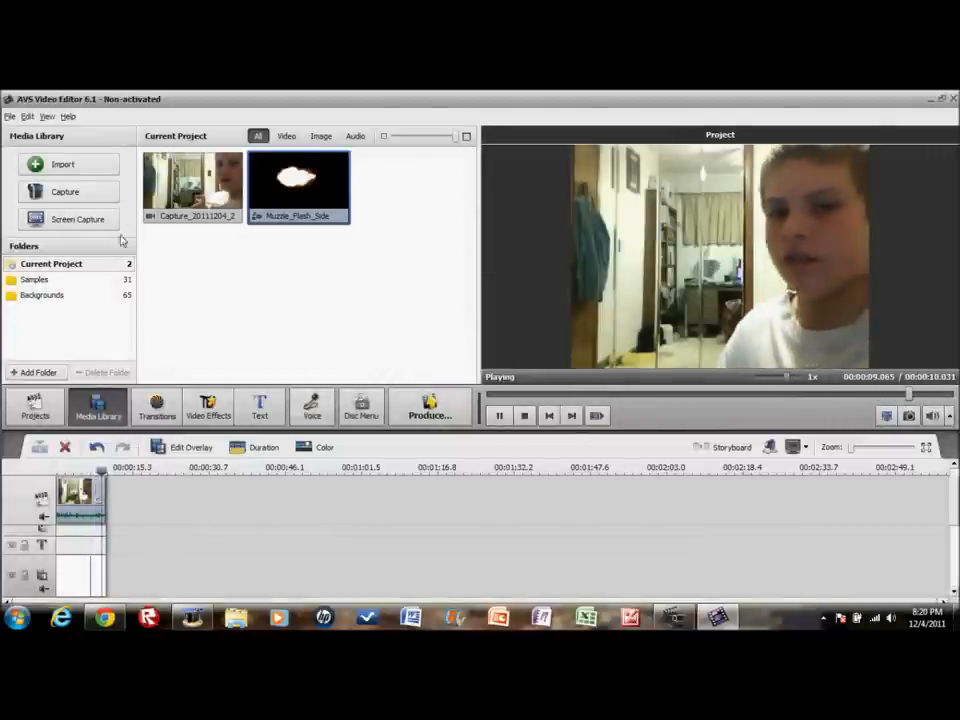
Stop playback and trim the webcam clip so the project runs about 8.1 seconds.
{"action": "left_click", "coordinate": [499, 415]}
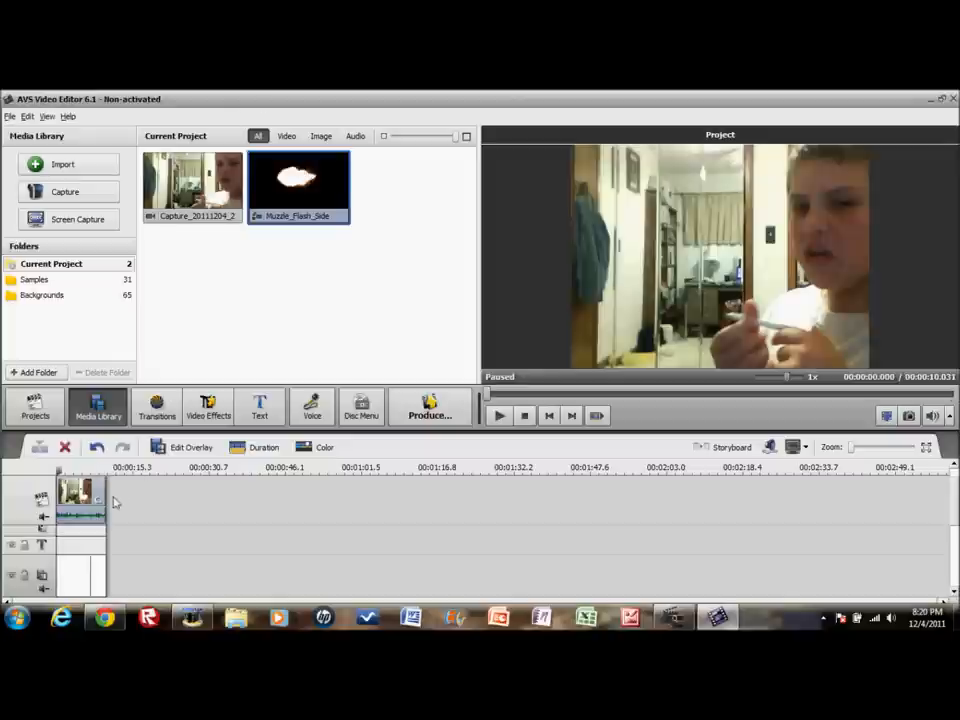
{"action": "right_click", "coordinate": [82, 495]}
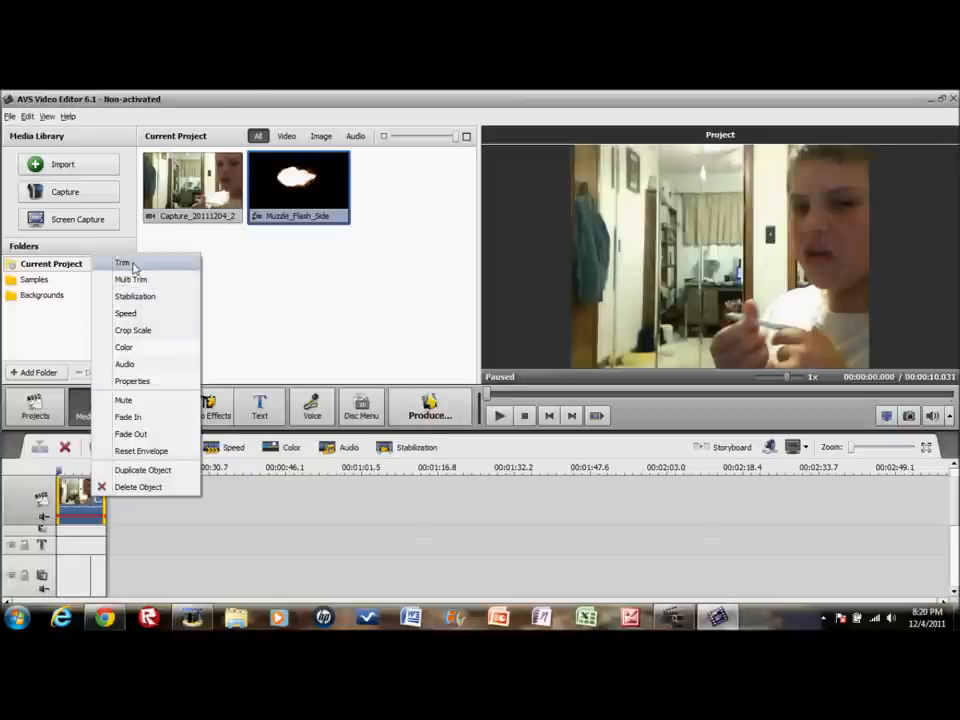
{"action": "left_click", "coordinate": [122, 263]}
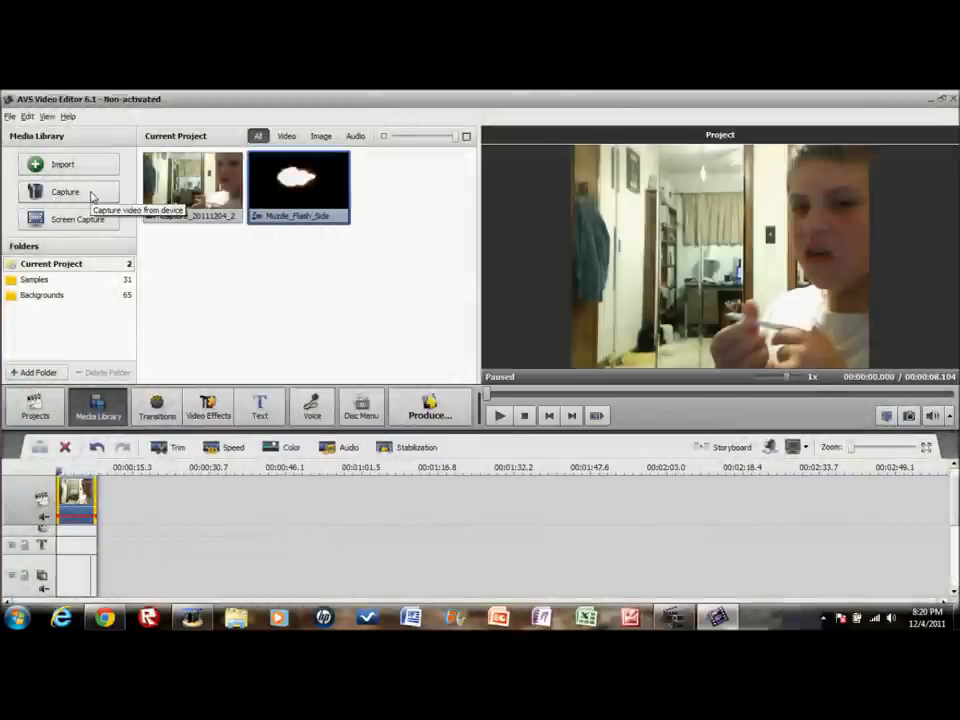
{"action": "mouse_move", "coordinate": [40, 472]}
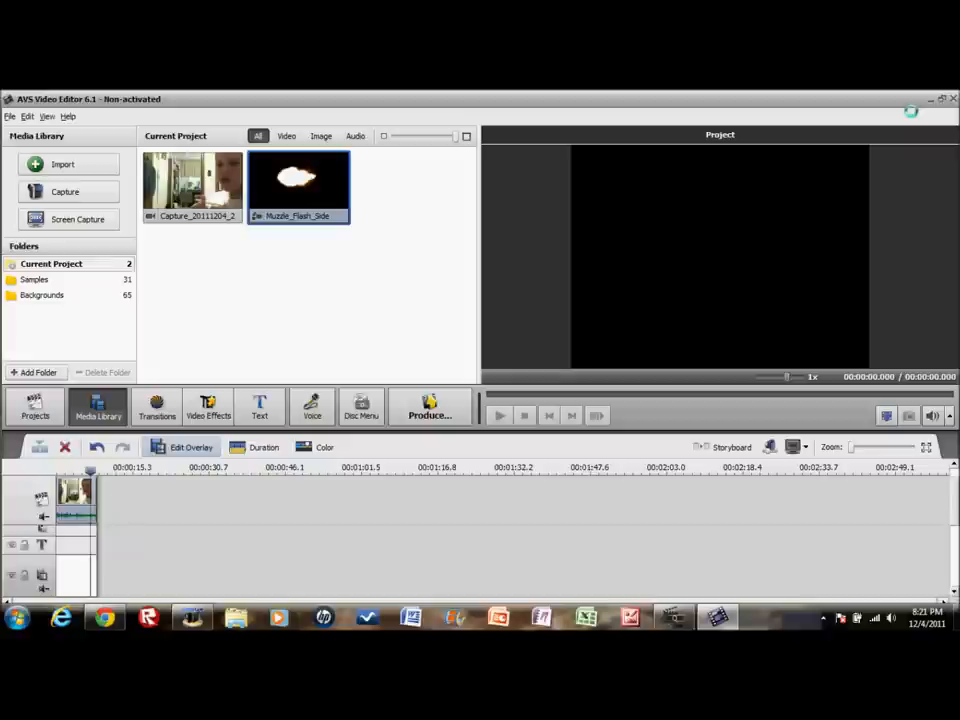
Move the muzzle flash toward the pen and enable Chromakey to remove its black background.
{"action": "left_click", "coordinate": [191, 447]}
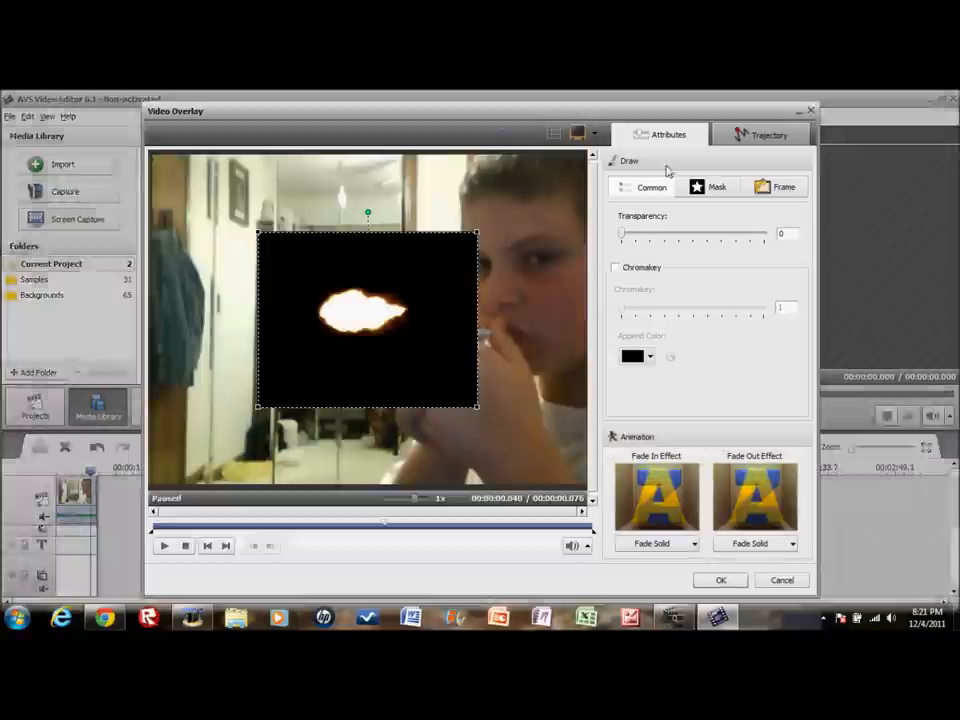
{"action": "left_click_drag", "start_coordinate": [367, 317], "coordinate": [290, 305]}
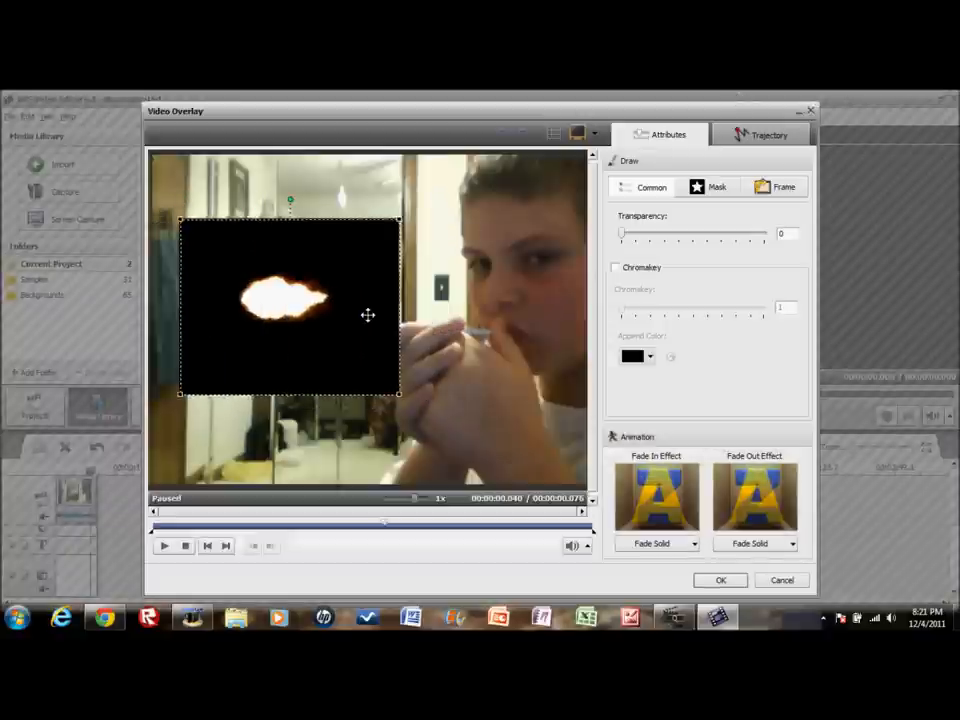
{"action": "left_click_drag", "start_coordinate": [368, 315], "coordinate": [380, 278]}
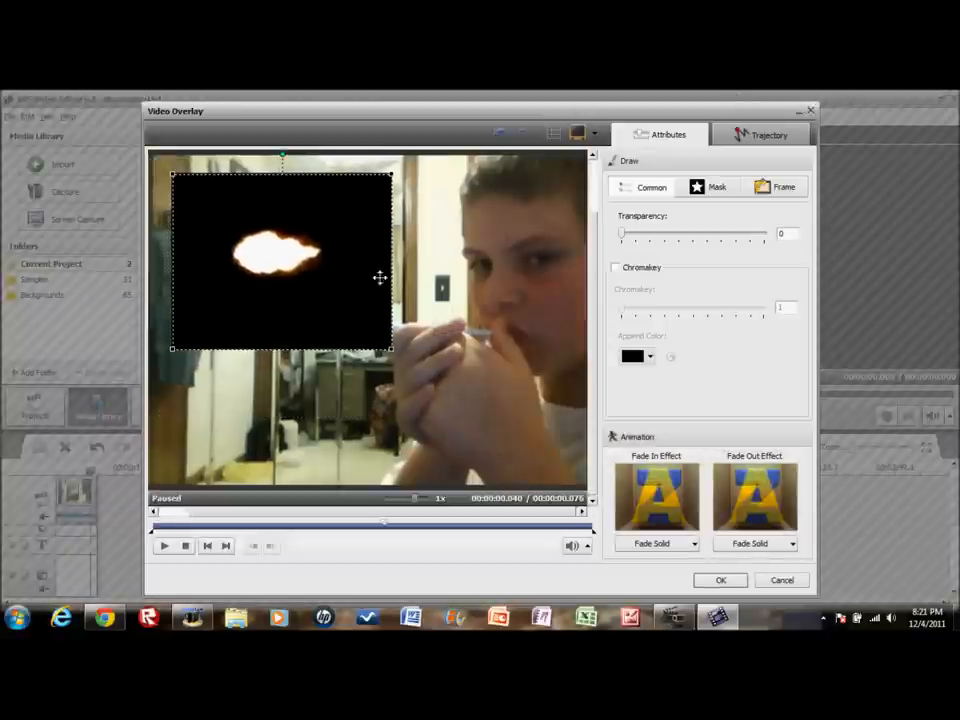
{"action": "left_click", "coordinate": [615, 268]}
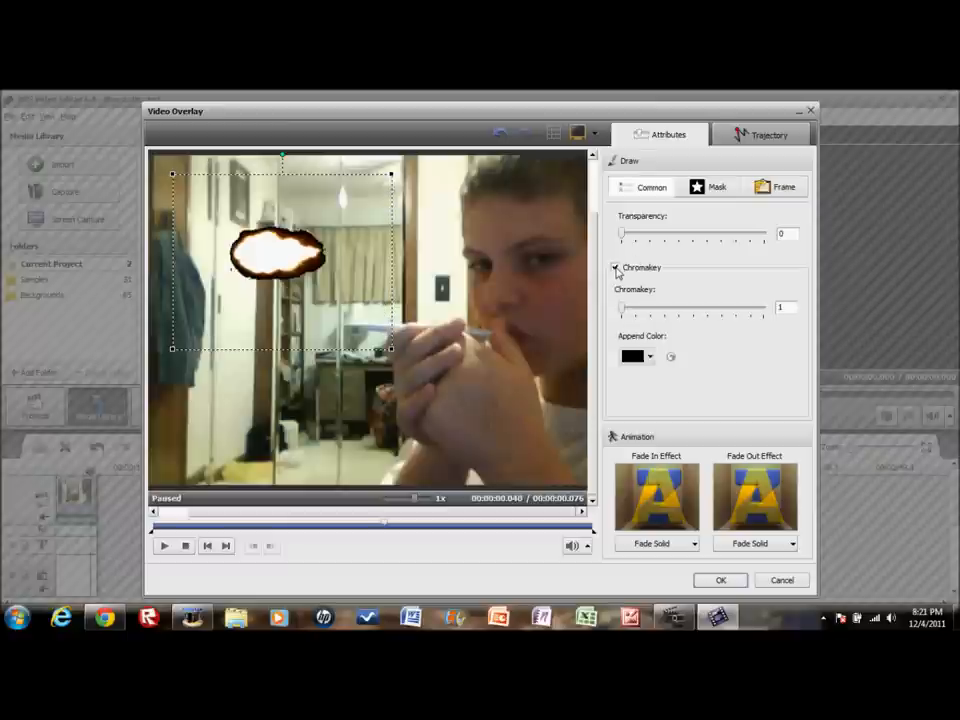
{"action": "left_click", "coordinate": [615, 267]}
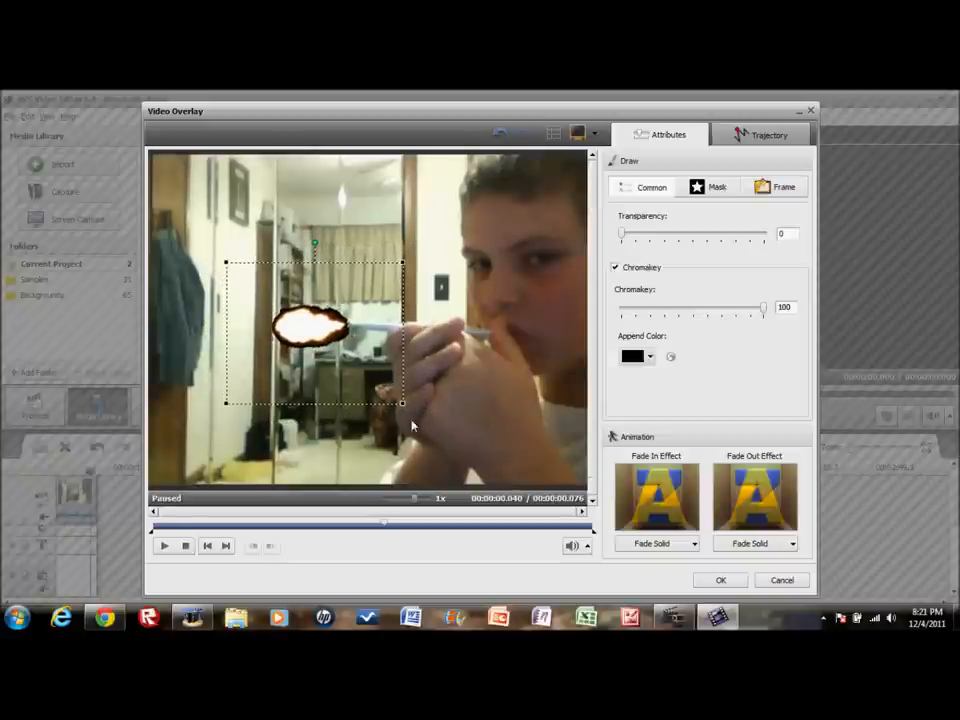
Resize the flash around the pen tip, preview the result, and confirm the overlay.
{"action": "left_click_drag", "start_coordinate": [403, 407], "coordinate": [460, 450]}
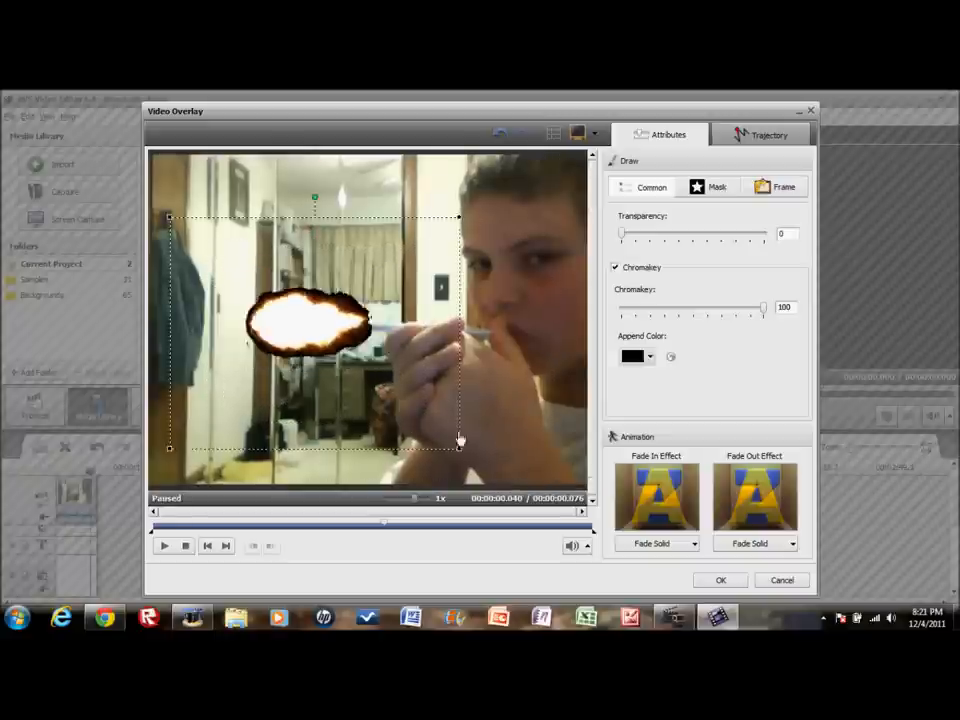
{"action": "left_click_drag", "start_coordinate": [458, 445], "coordinate": [392, 395]}
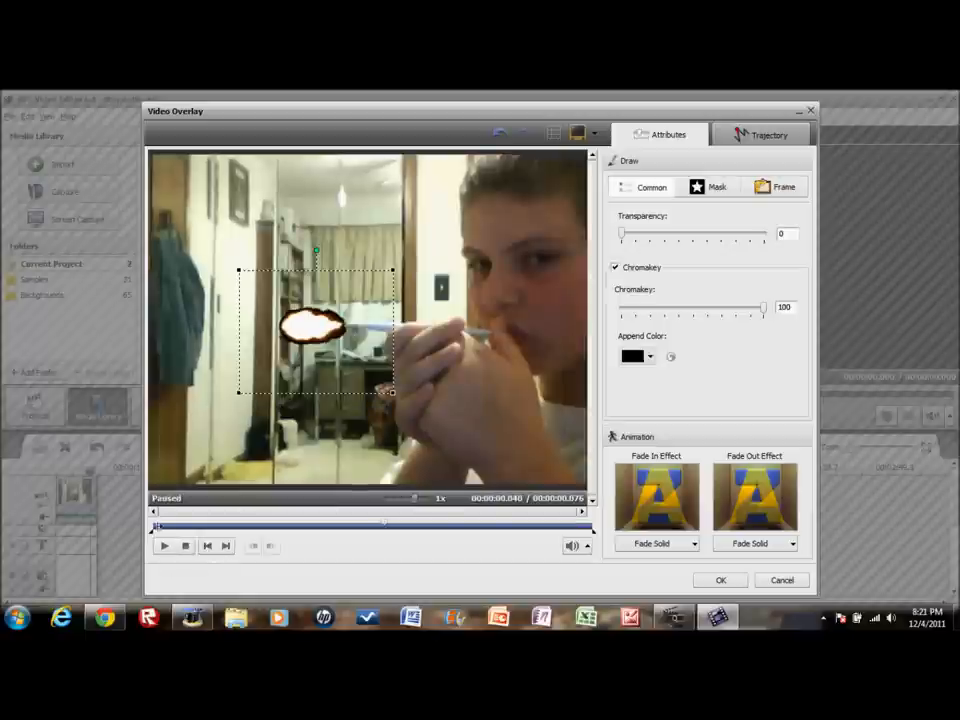
{"action": "left_click", "coordinate": [164, 545]}
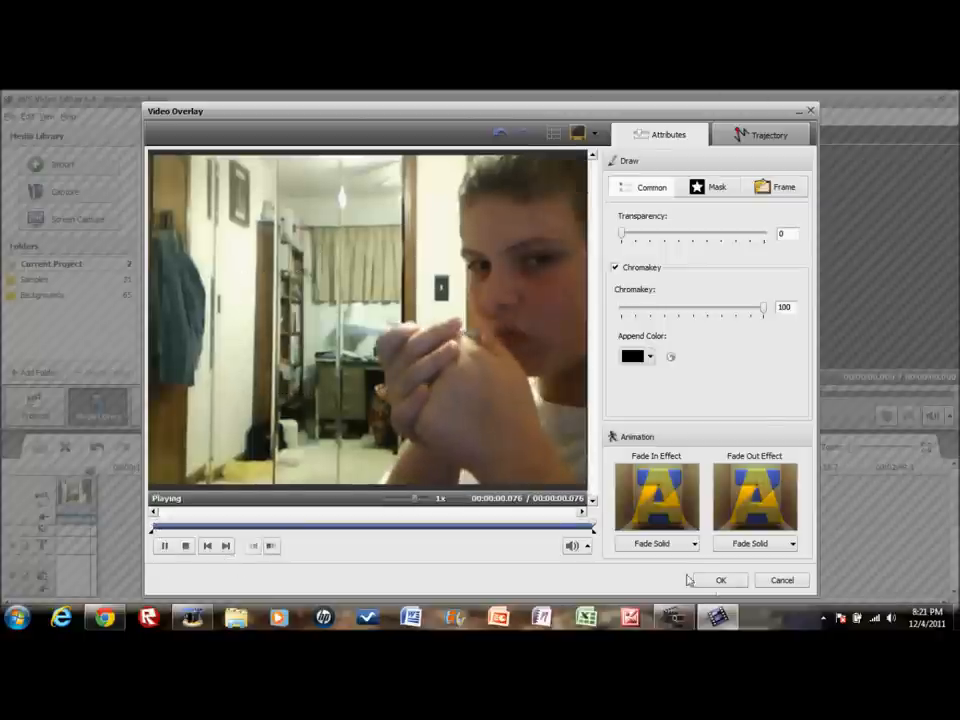
{"action": "left_click", "coordinate": [721, 580]}
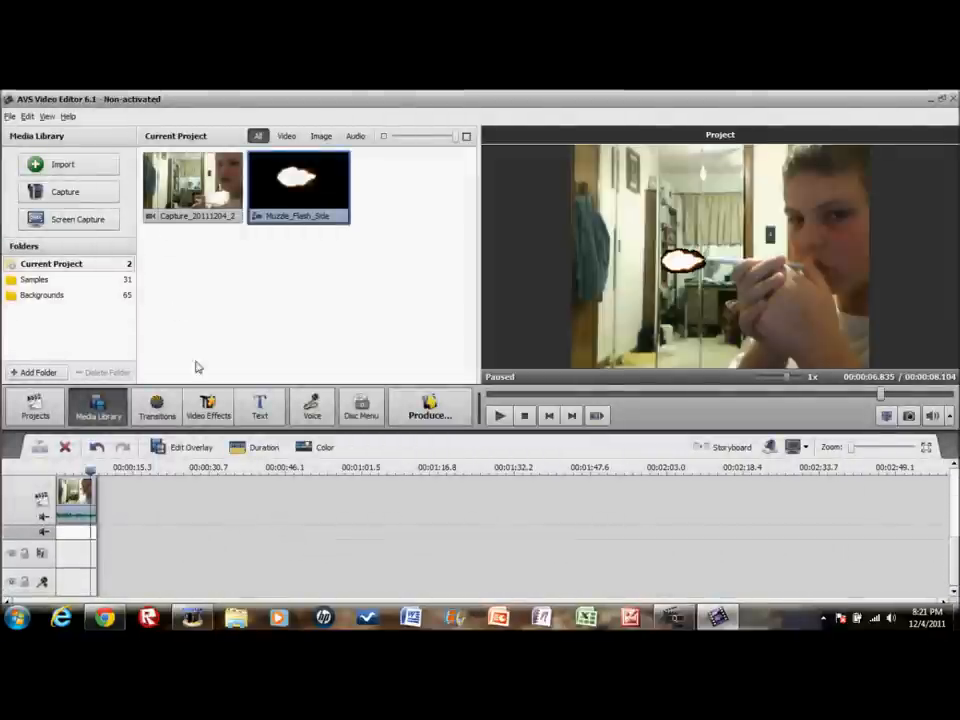
Import the Colt Desert Eagle gunshot MP3 from Downloads onto the audio track.
{"action": "left_click", "coordinate": [55, 164]}
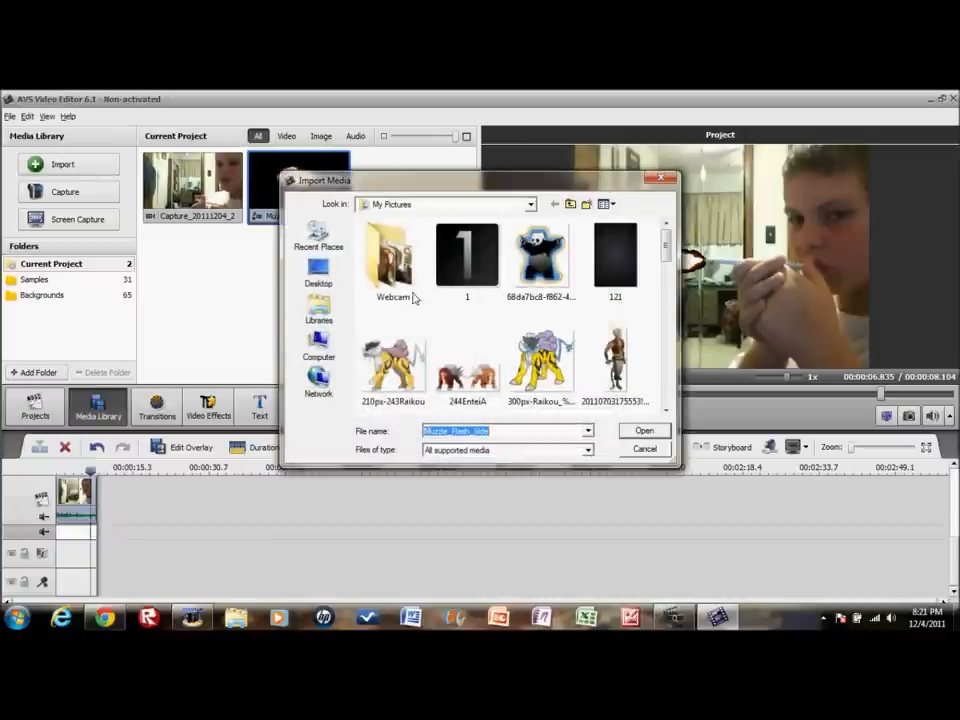
{"action": "scroll", "scroll_direction": "down", "scroll_amount": 3}
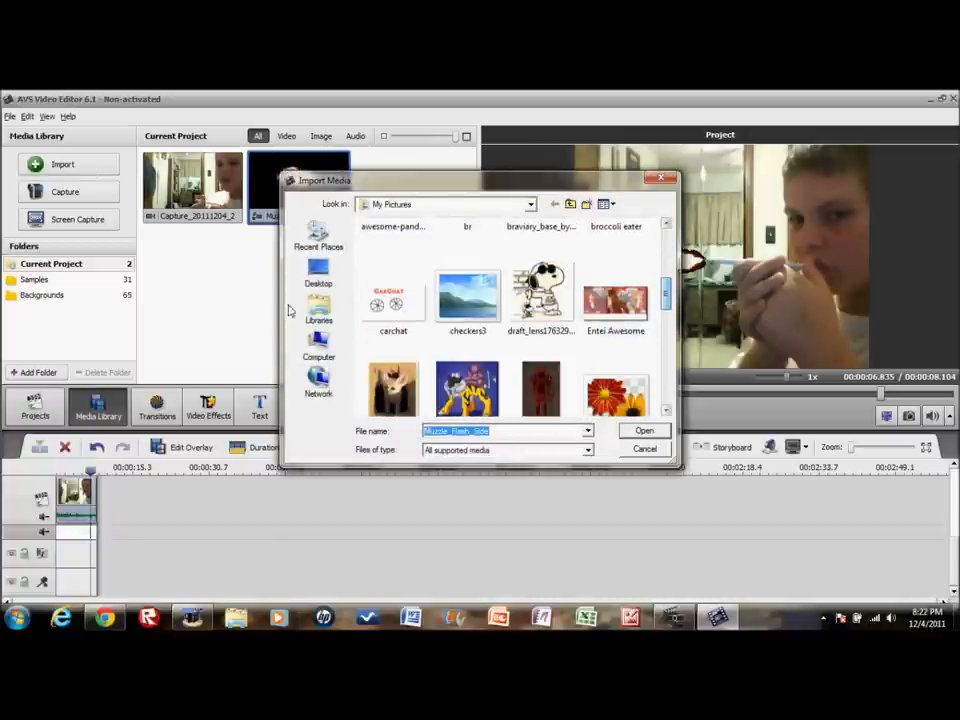
{"action": "left_click", "coordinate": [318, 237]}
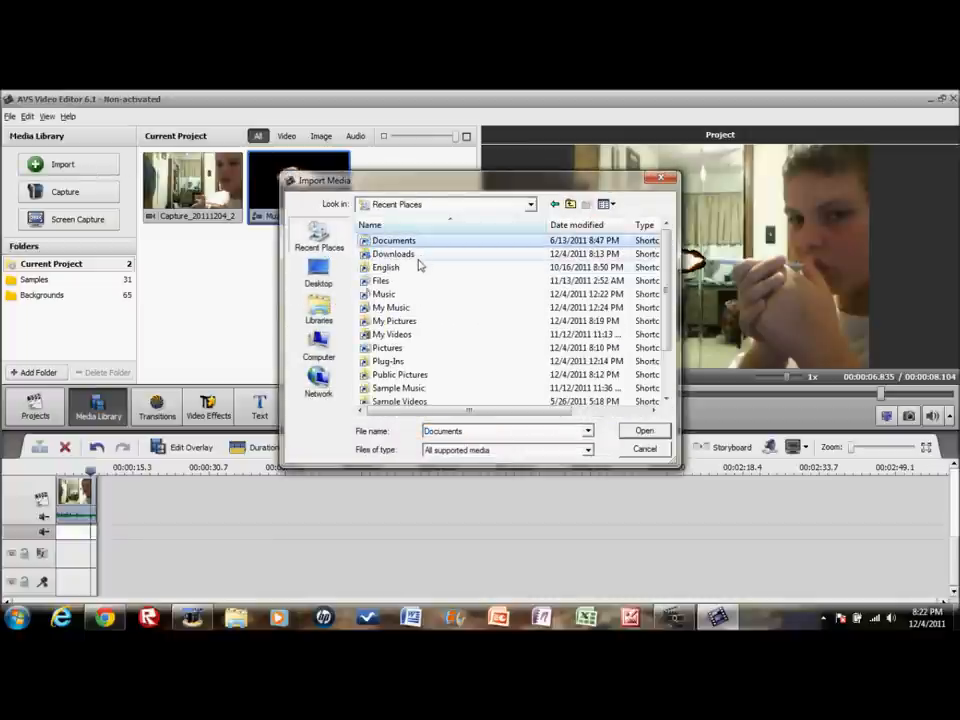
{"action": "double_click", "coordinate": [393, 253]}
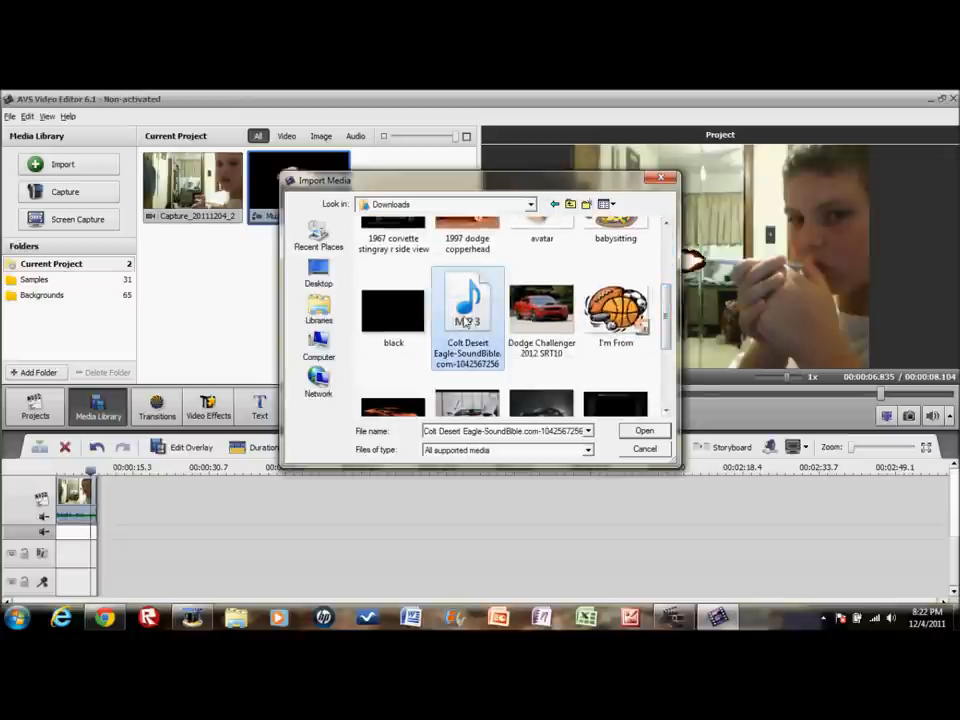
{"action": "left_click", "coordinate": [644, 430]}
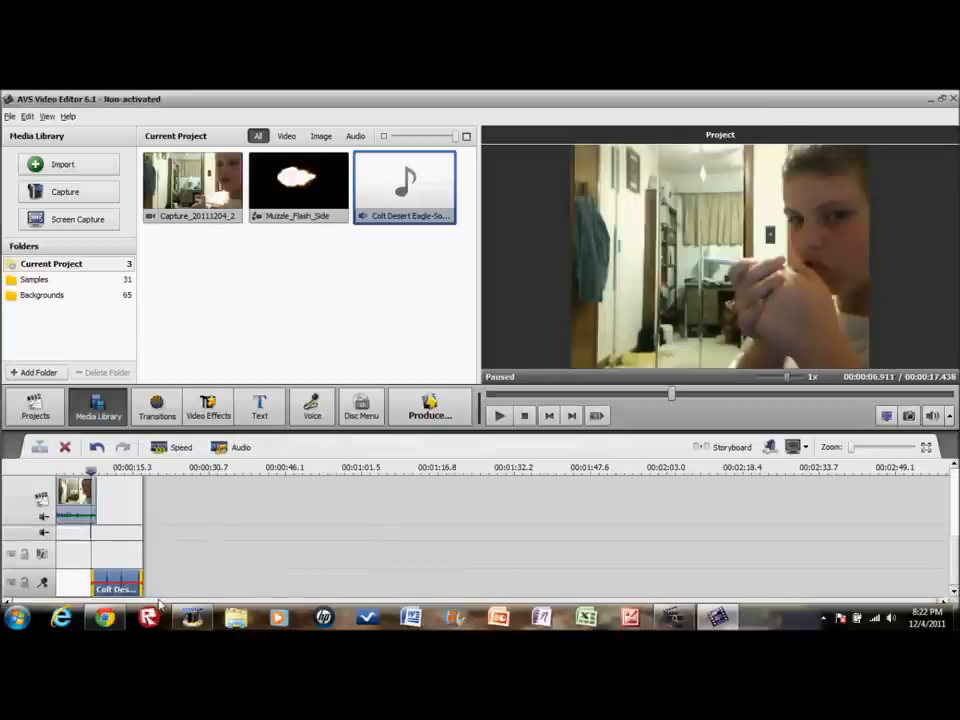
Select the gunshot sound clip on the audio track and open its context menu.
{"action": "left_click", "coordinate": [115, 585]}
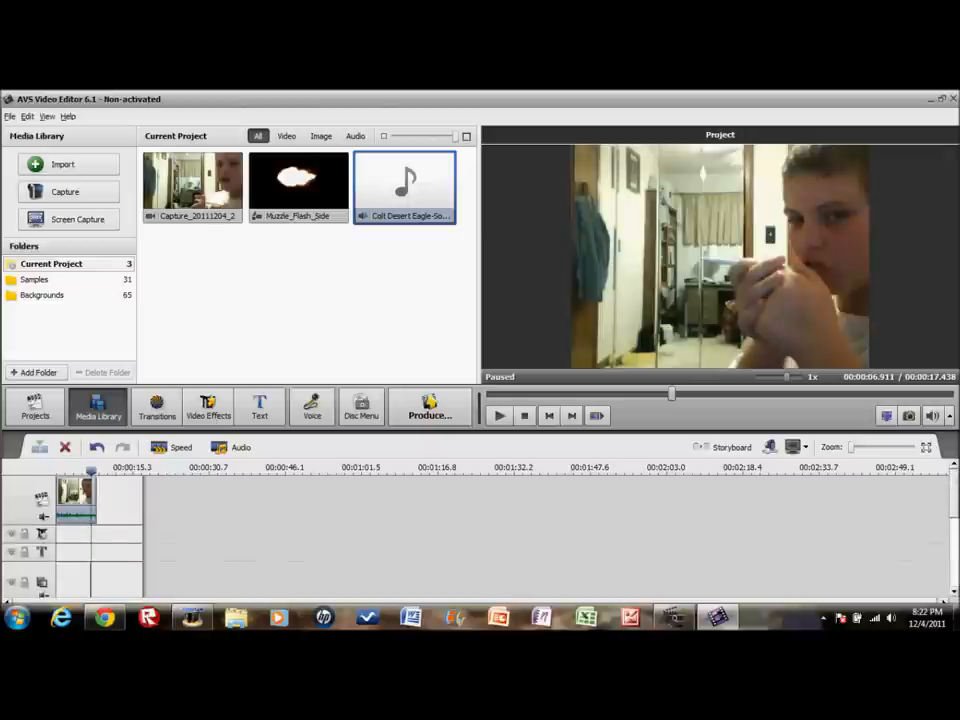
{"action": "mouse_move", "coordinate": [920, 495]}
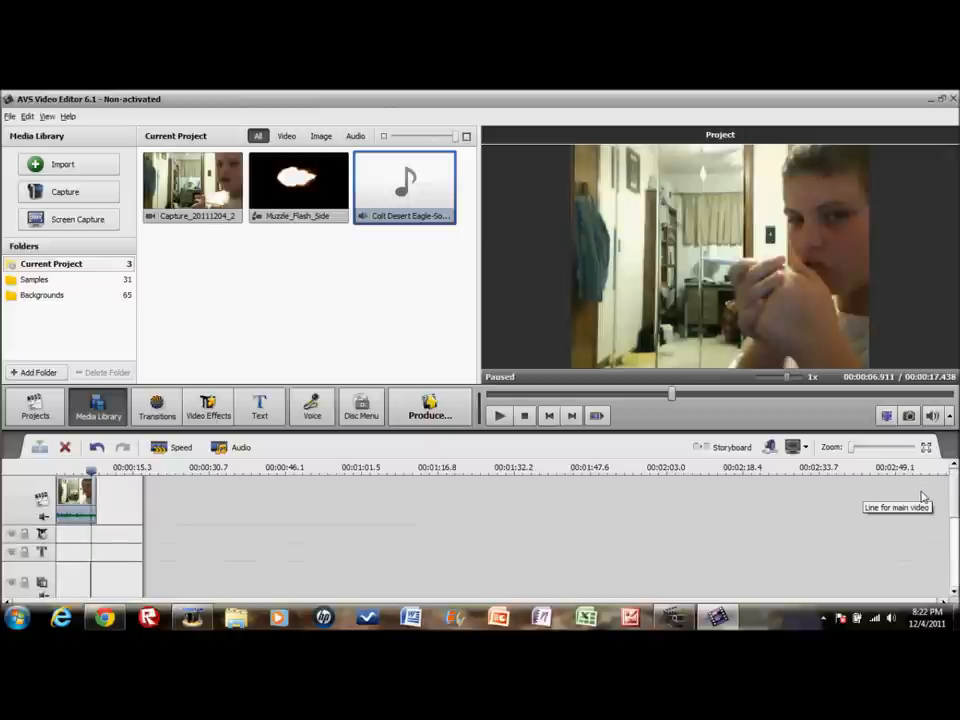
{"action": "mouse_move", "coordinate": [110, 577]}
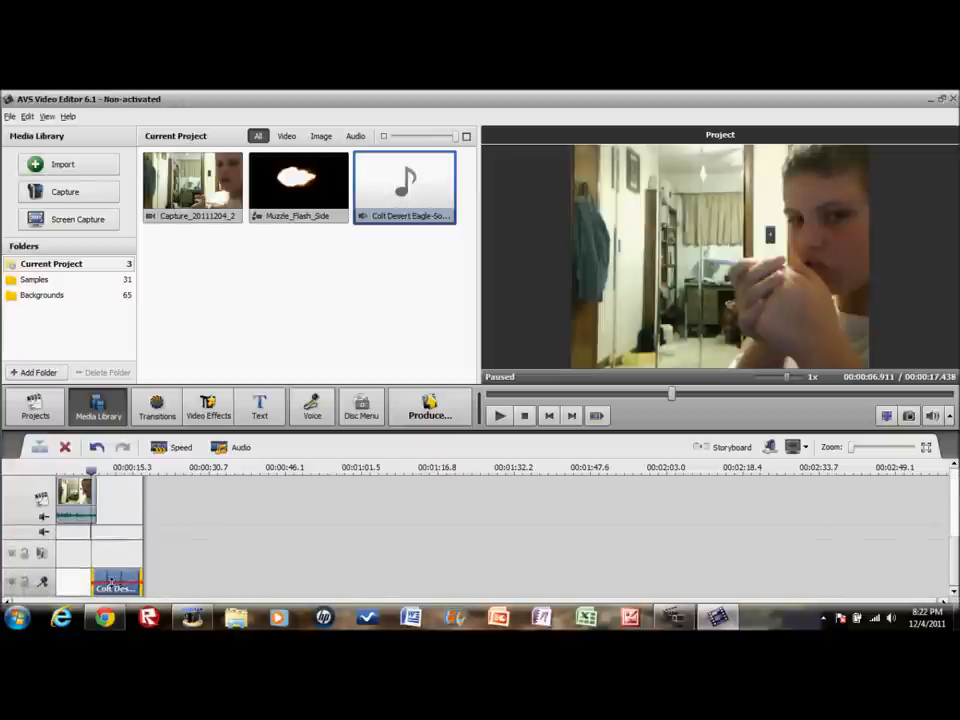
{"action": "mouse_move", "coordinate": [115, 585]}
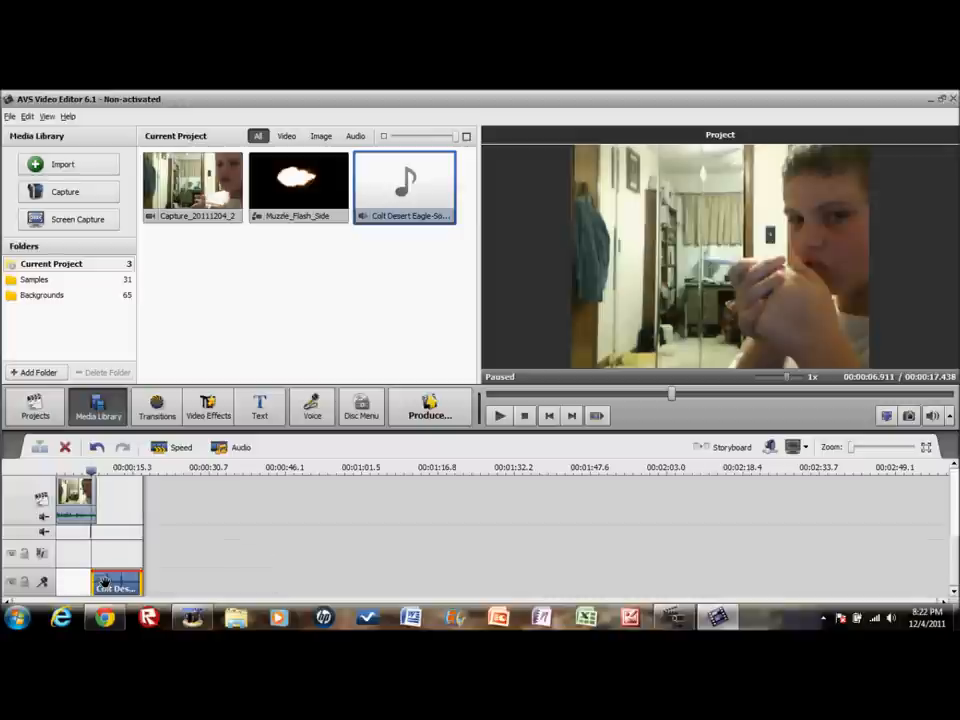
{"action": "right_click", "coordinate": [115, 583]}
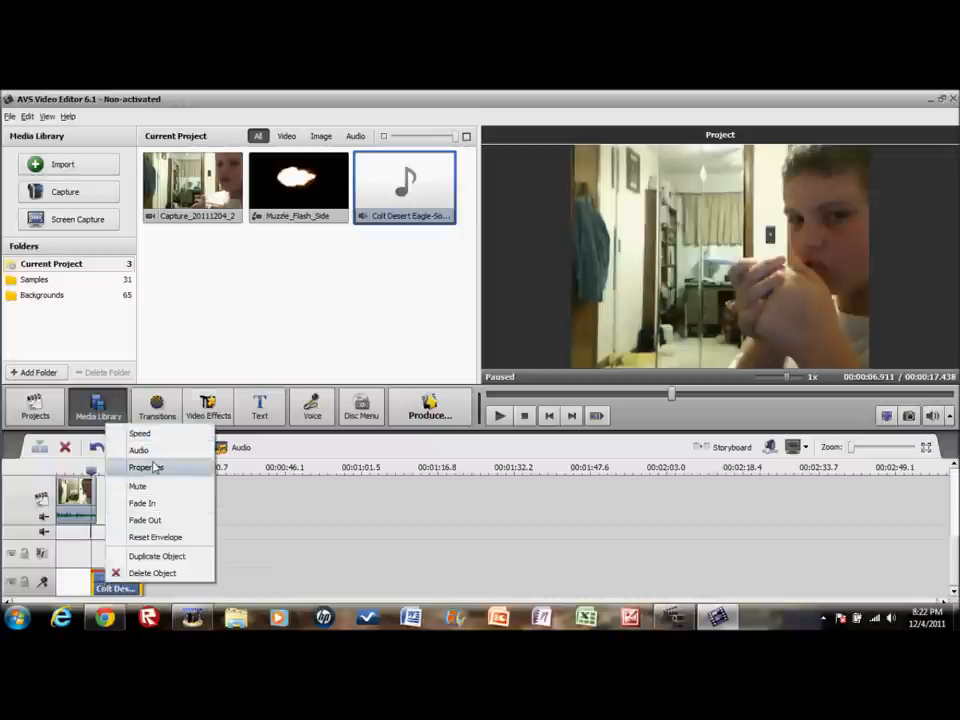
{"action": "mouse_move", "coordinate": [139, 449]}
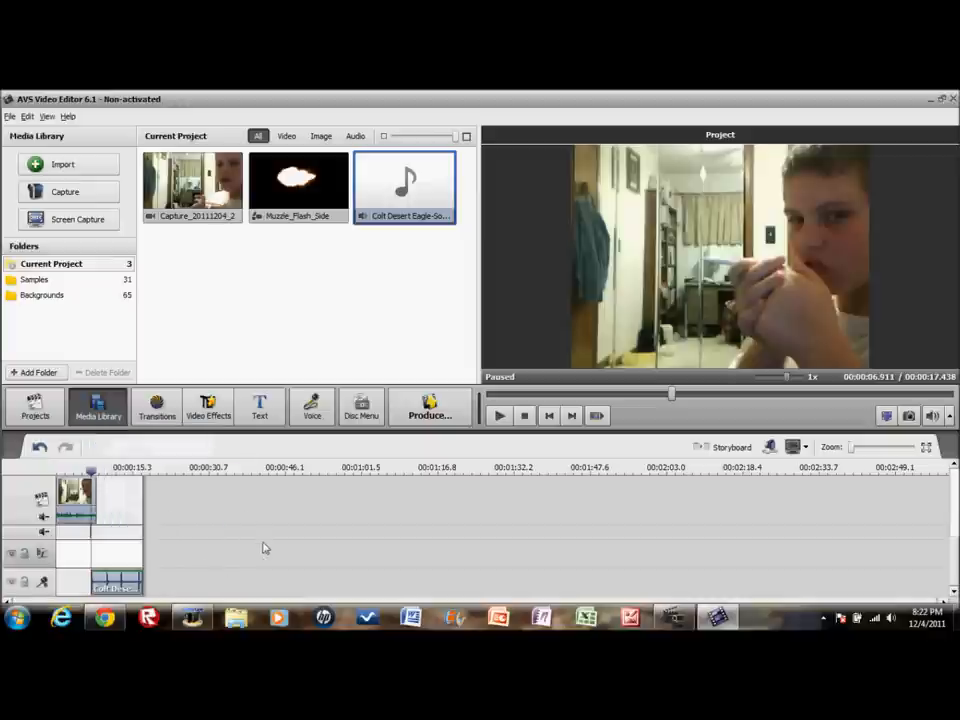
{"action": "right_click", "coordinate": [116, 583]}
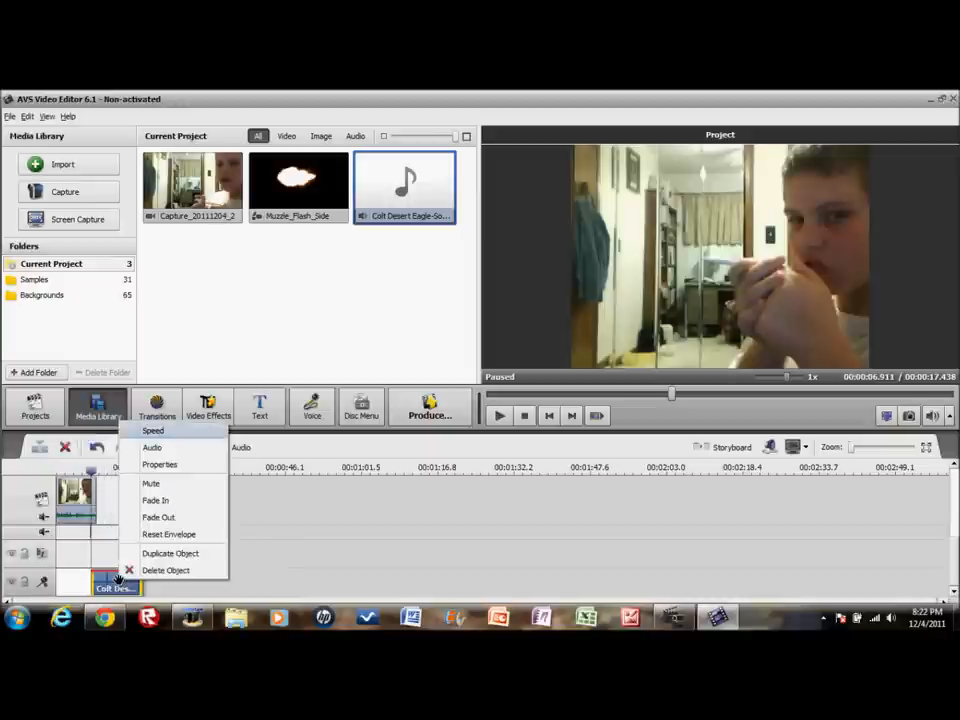
{"action": "mouse_move", "coordinate": [143, 595]}
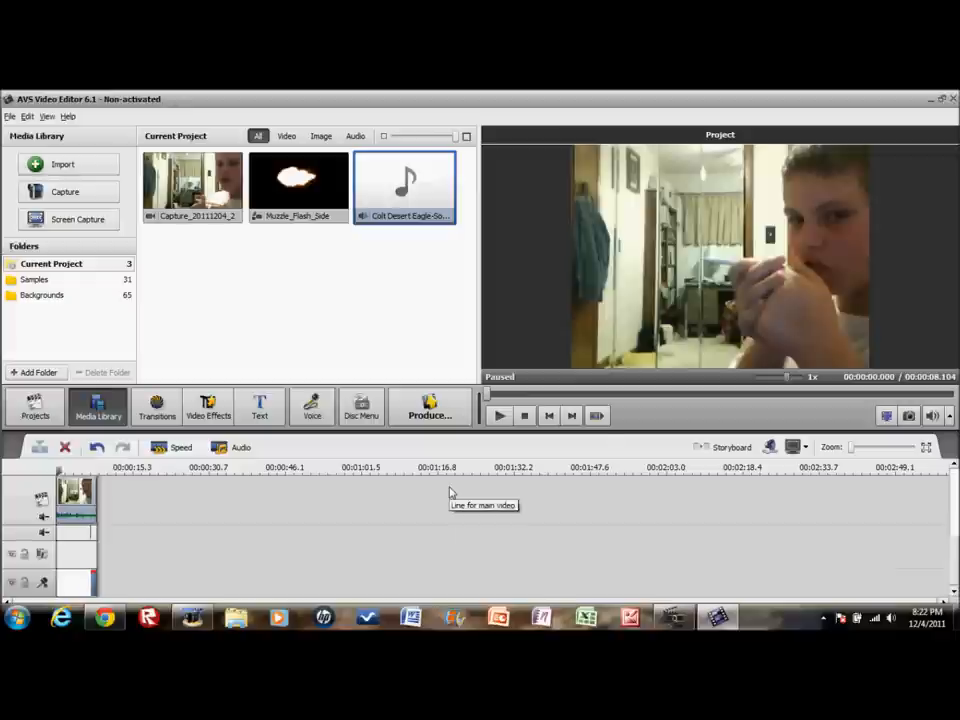
Preview the eight-second project, stop playback, and minimize the editor to the desktop.
{"action": "left_click", "coordinate": [499, 415]}
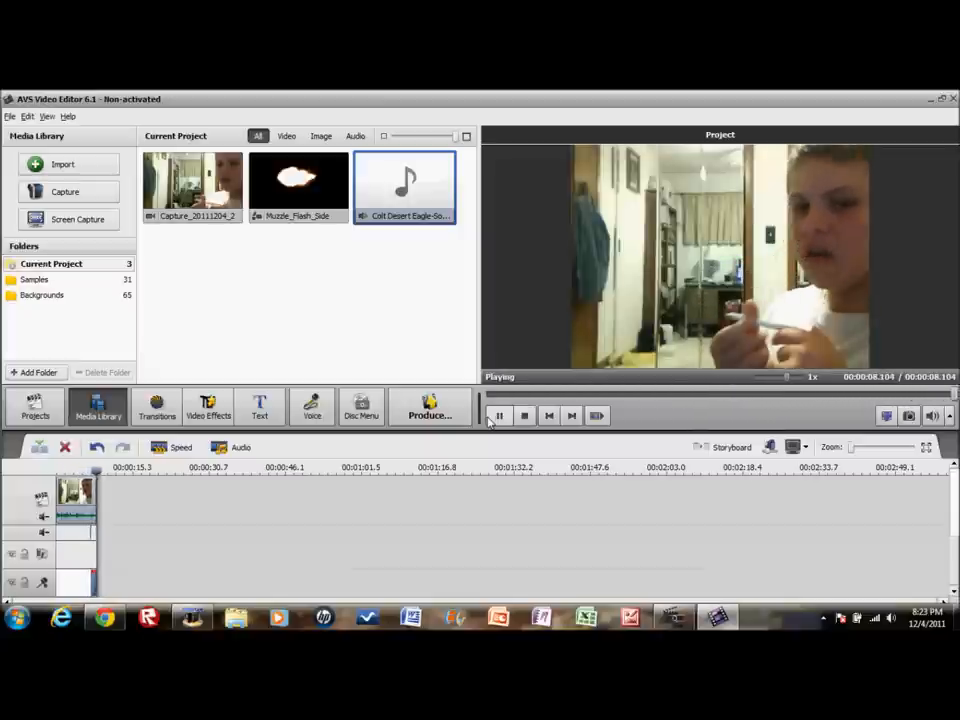
{"action": "left_click", "coordinate": [499, 415]}
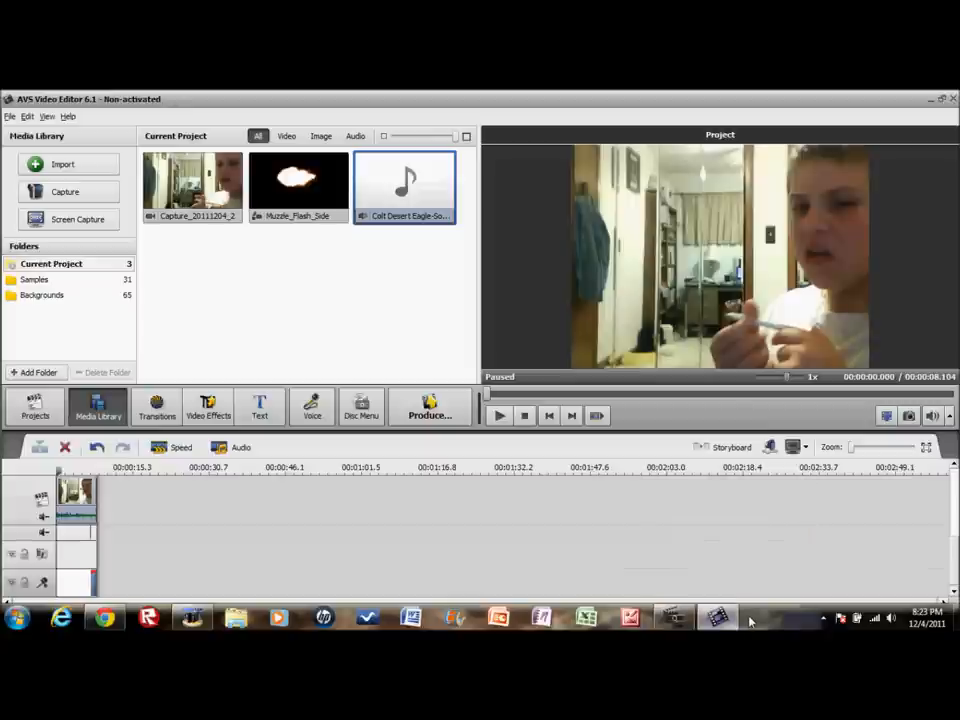
{"action": "mouse_move", "coordinate": [735, 620]}
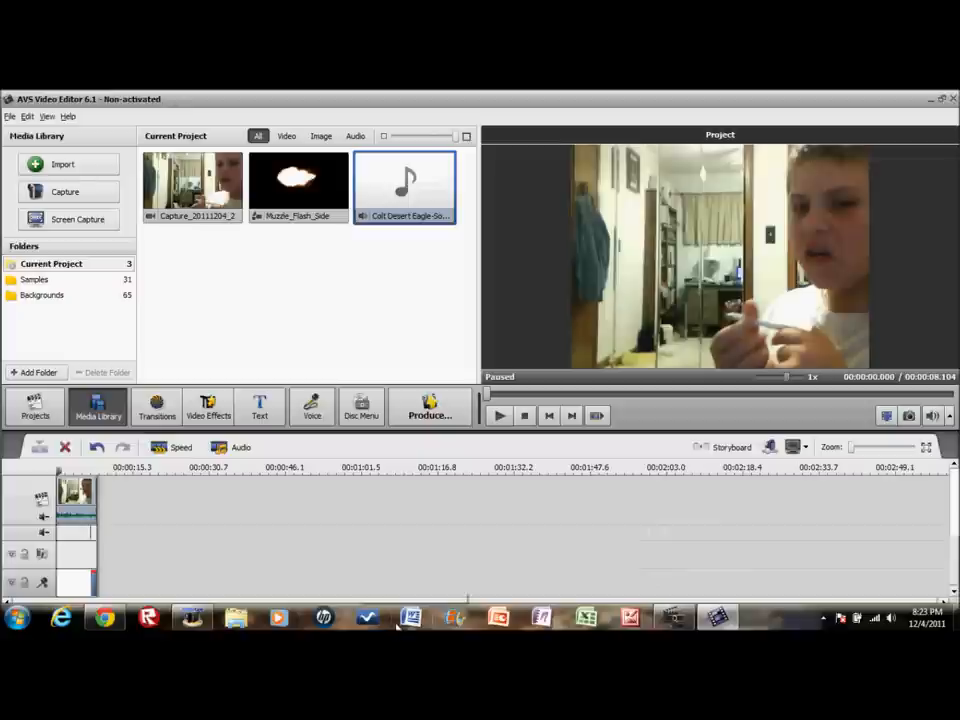
{"action": "mouse_move", "coordinate": [411, 617]}
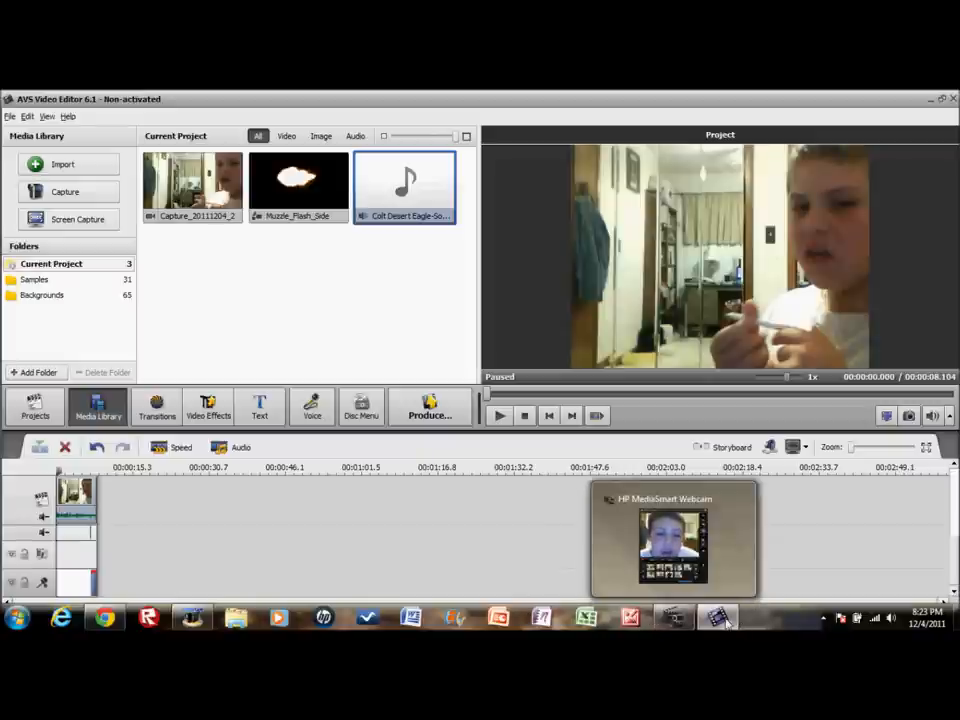
{"action": "left_click", "coordinate": [930, 98]}
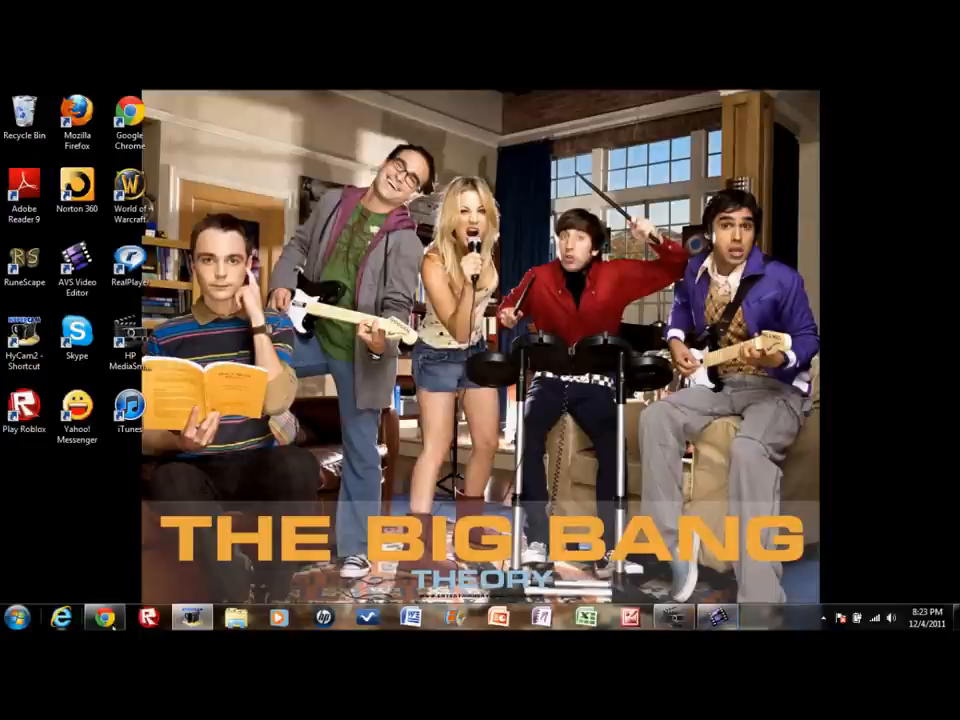